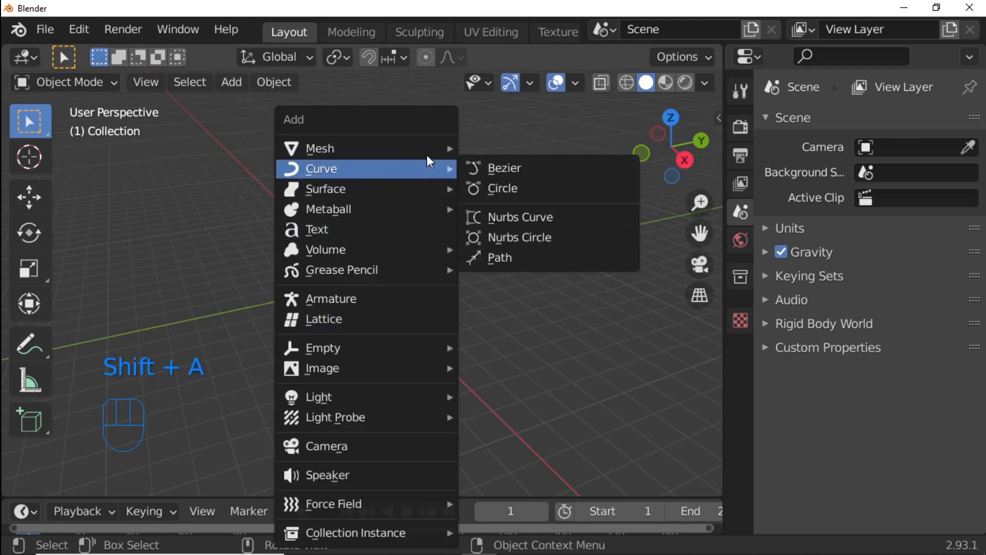
mouse_move(320, 148)
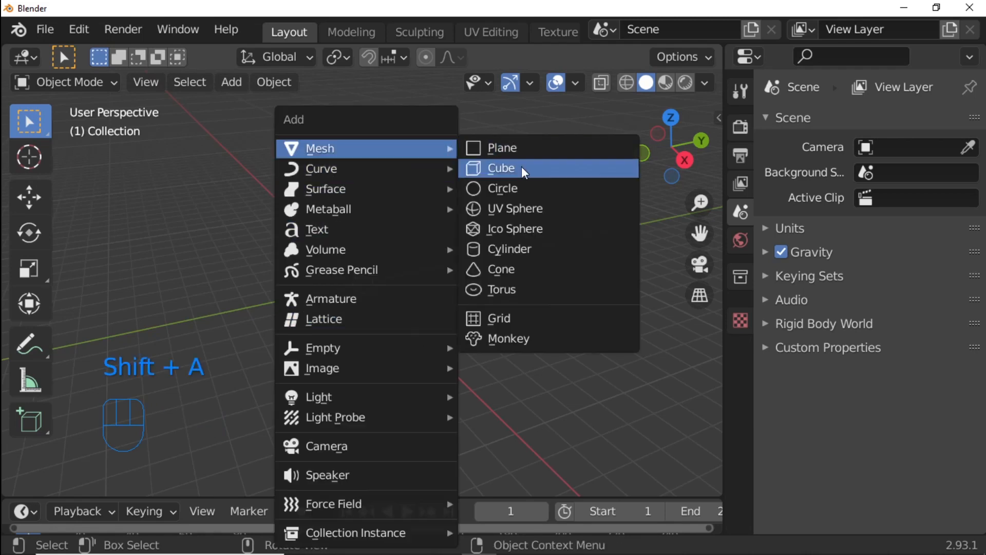
Step: Add a cube and scale its mesh up in Edit Mode, then return to Object Mode
left_click(501, 167)
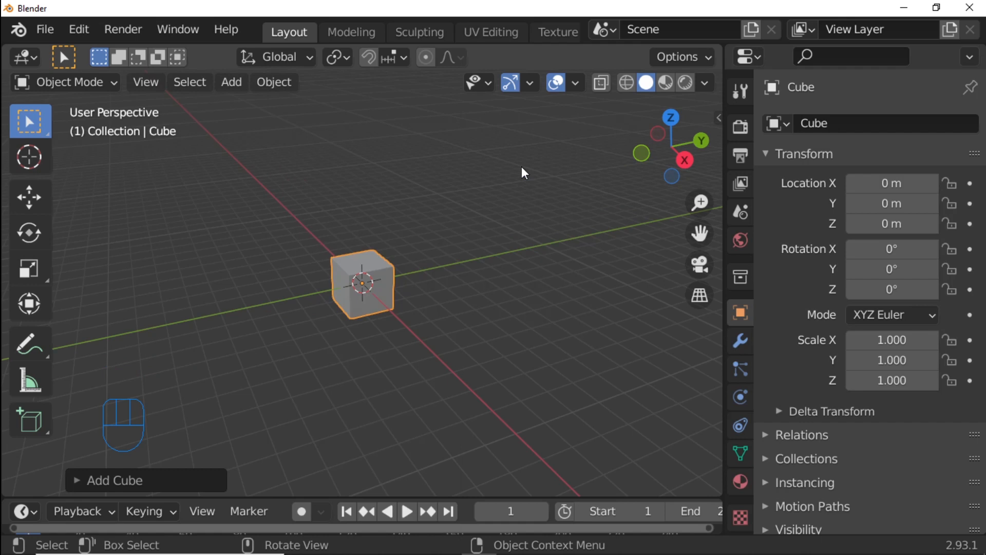
key("Tab")
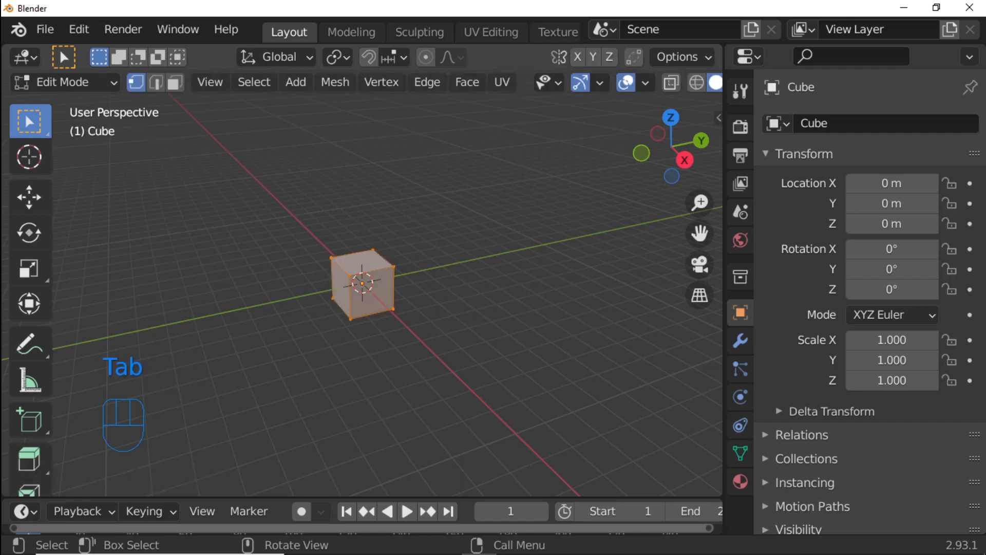
key("s")
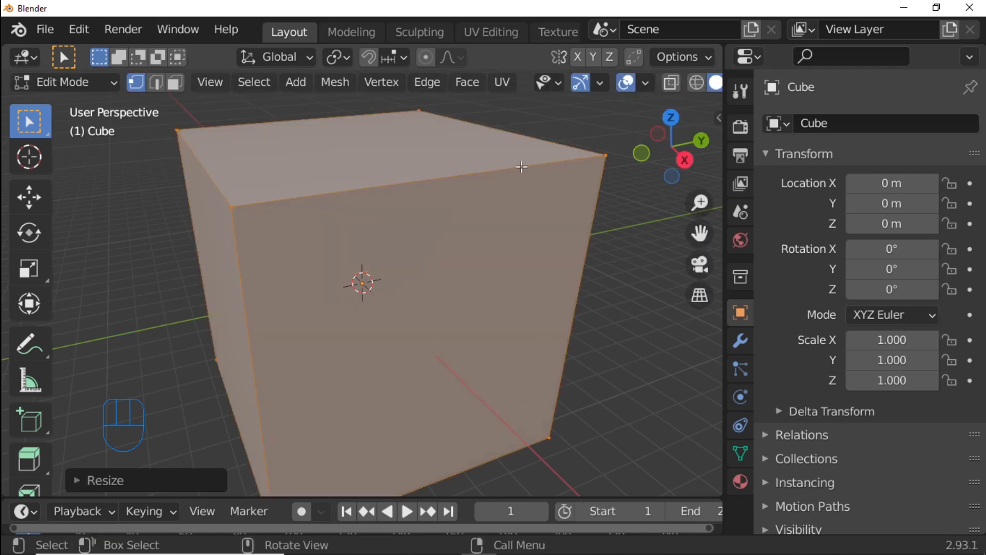
scroll("down", 3)
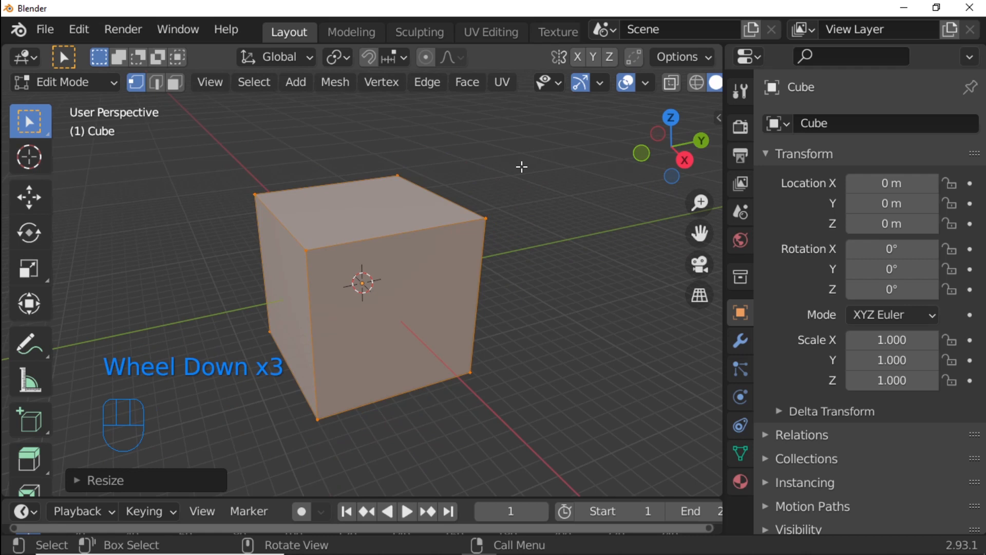
key("Tab")
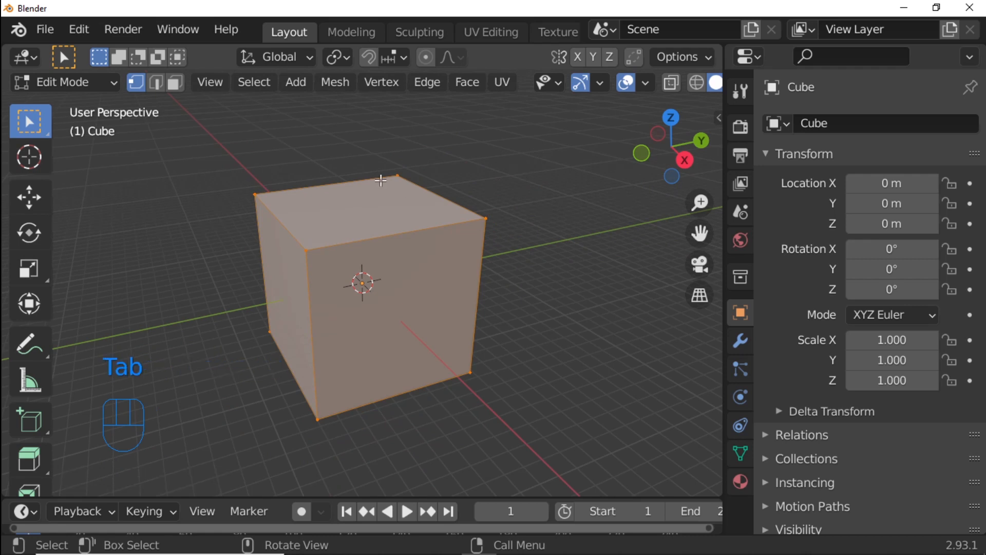
Step: Apply Mesh > Shading > Smooth Faces to the cube
left_click(335, 82)
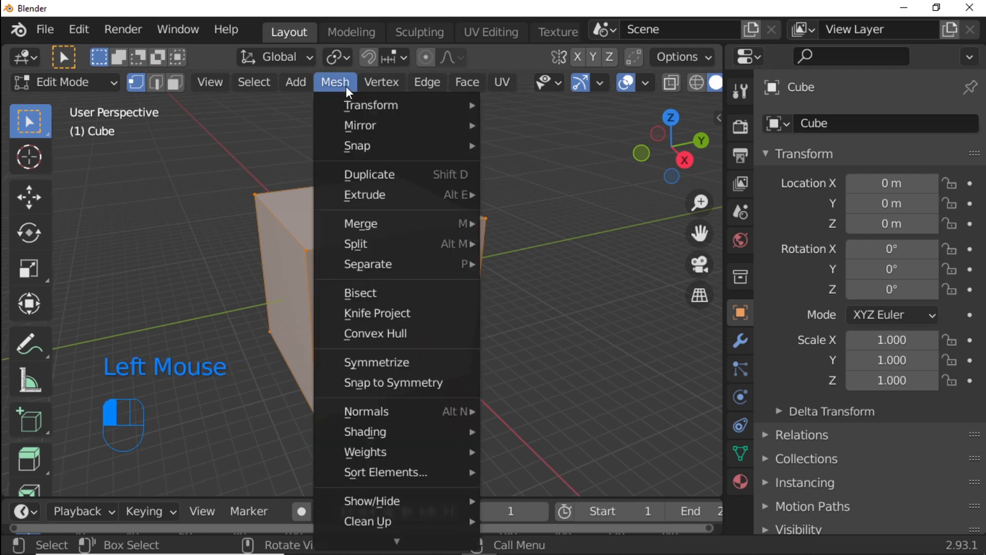
mouse_move(390, 411)
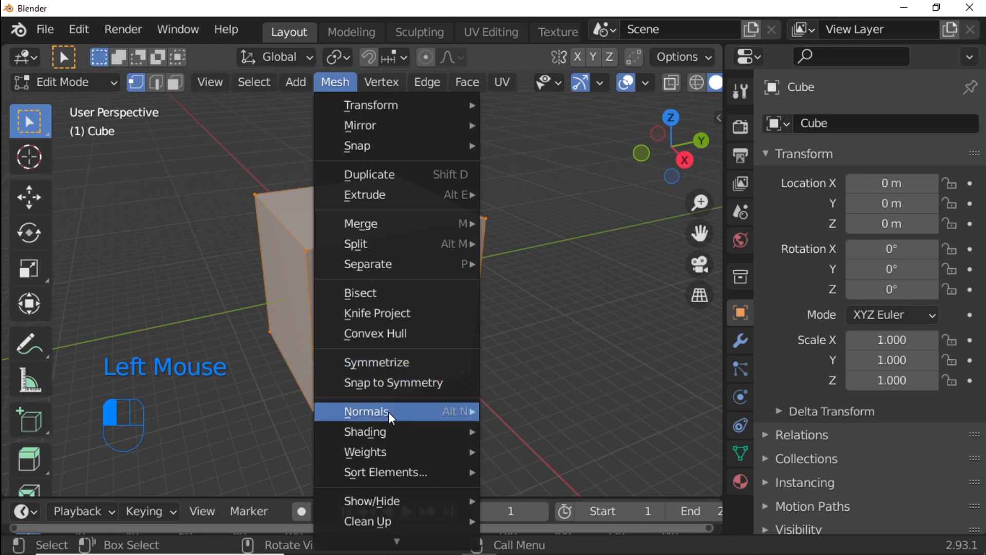
mouse_move(364, 432)
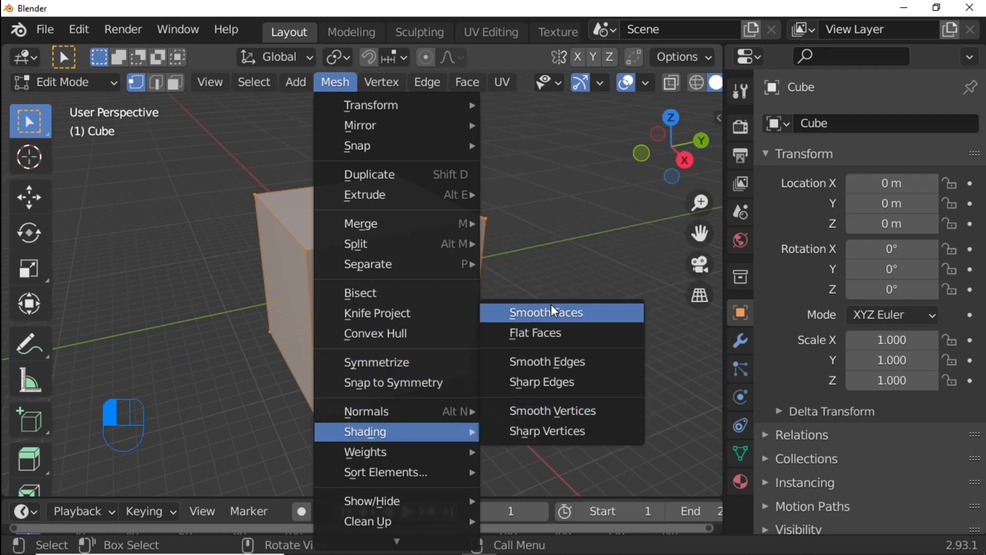
left_click(545, 312)
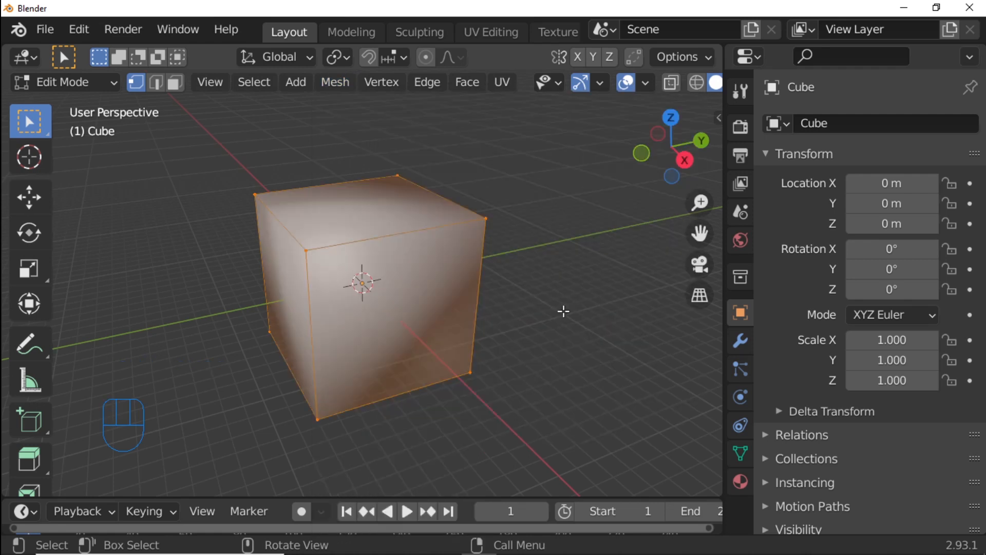
mouse_move(552, 305)
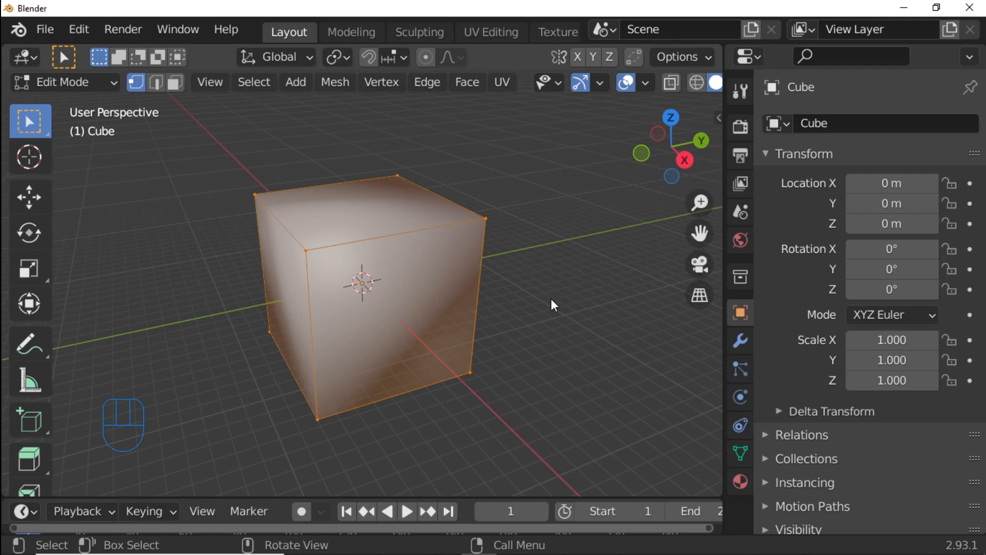
Step: Add a Subdivision Surface modifier and raise its viewport level to 6, rounding the cube
key("Tab")
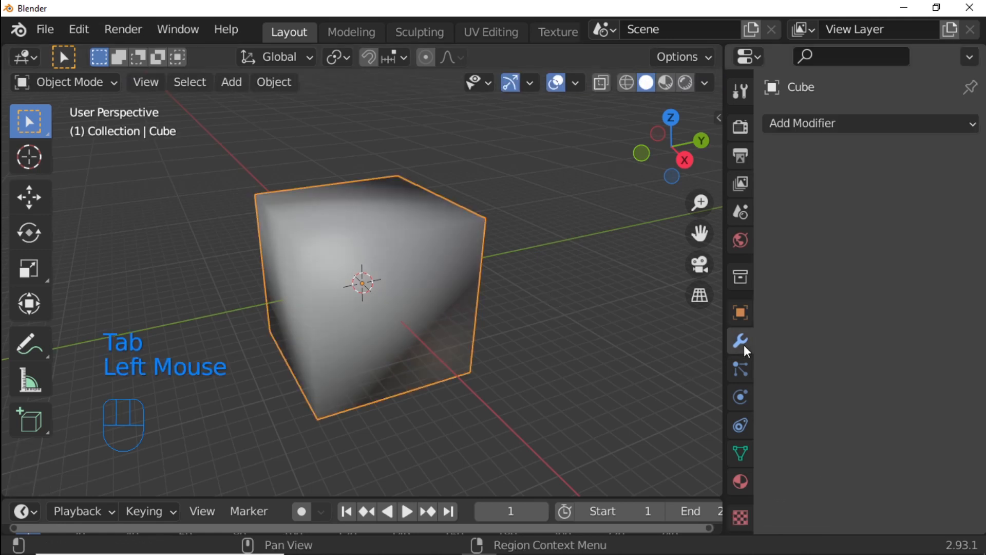
left_click(868, 123)
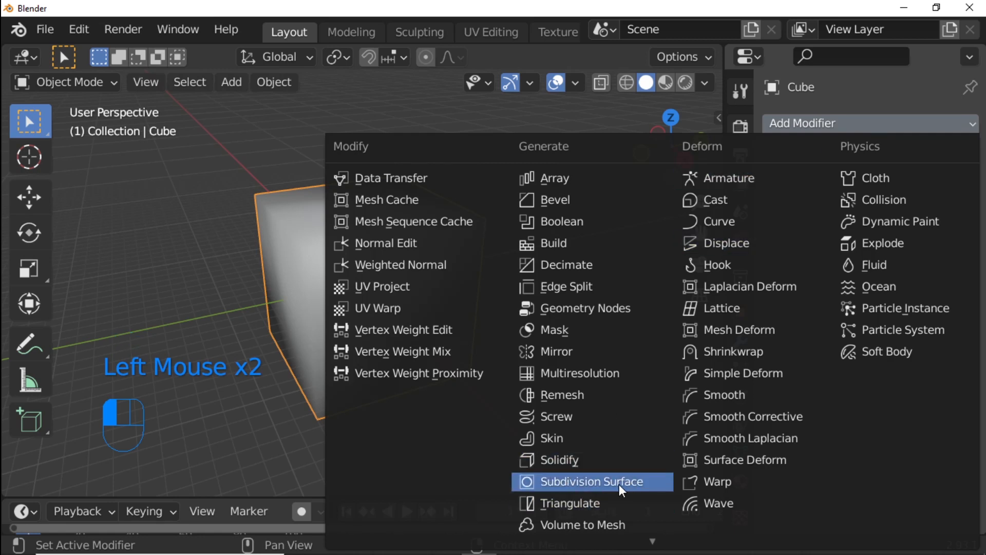
left_click(590, 481)
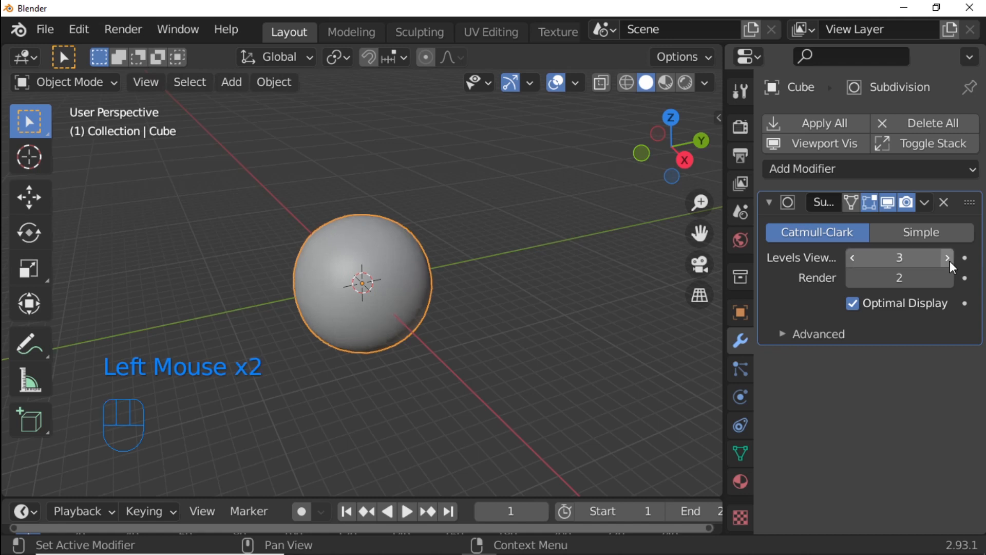
left_click(948, 258)
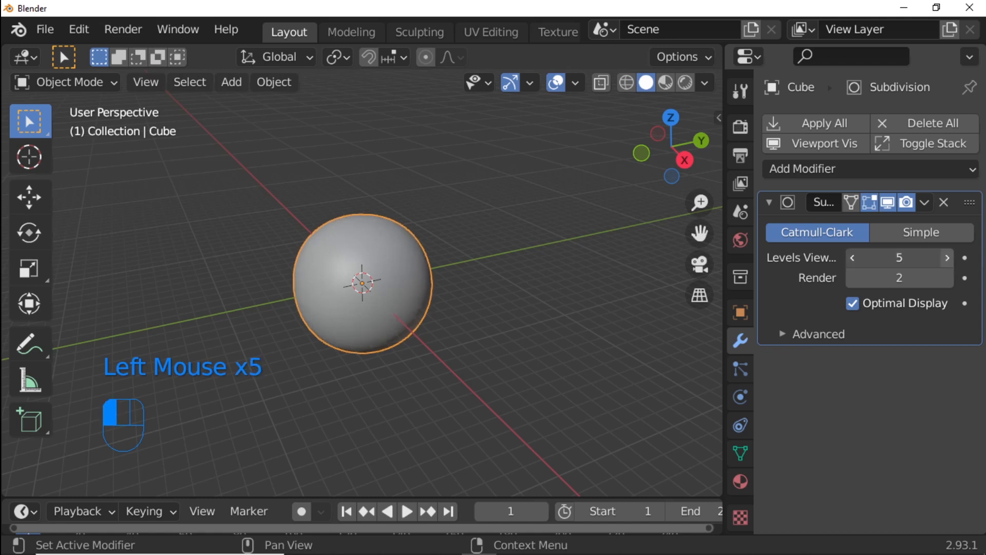
left_click(946, 256)
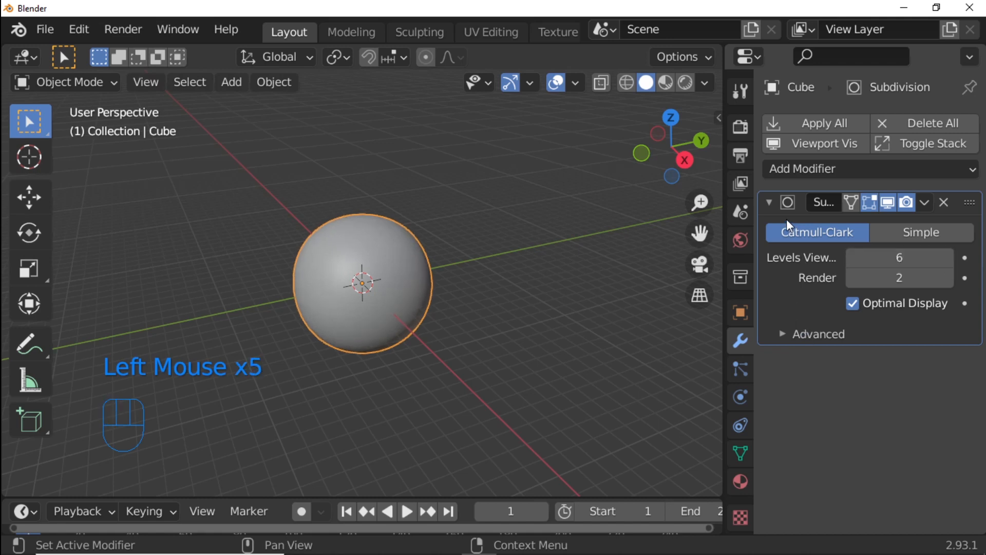
left_click(768, 203)
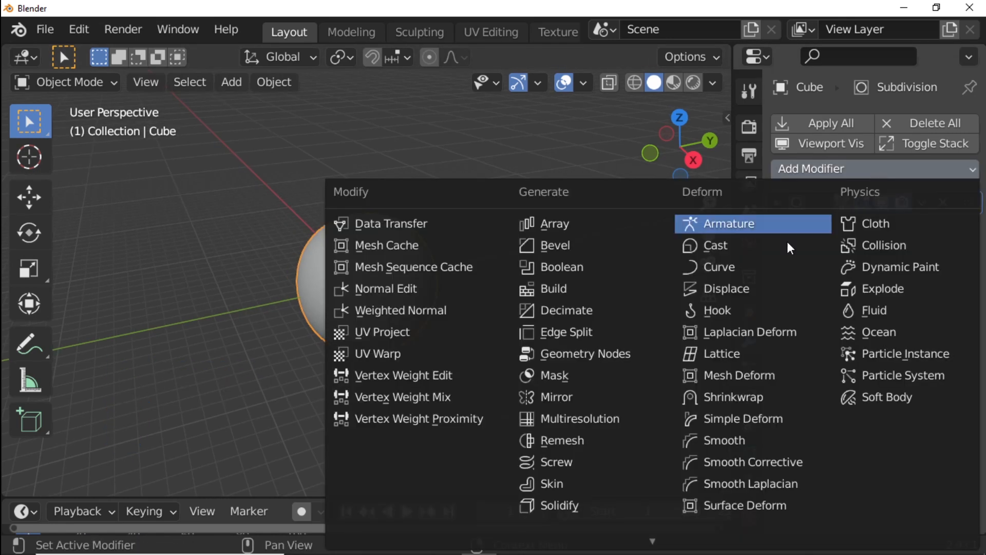
Step: Add a Displace modifier with a new texture renamed Texture1
left_click(724, 288)
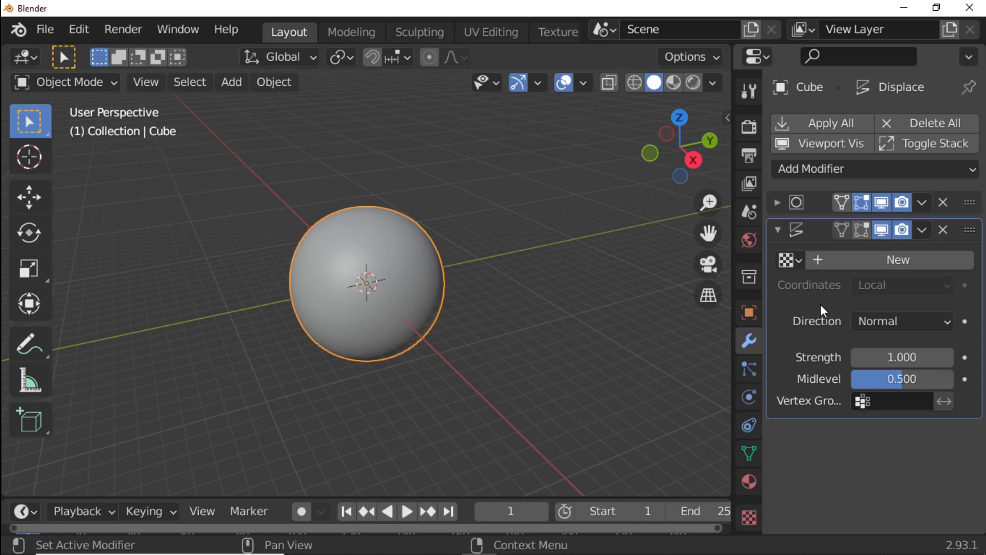
left_click(898, 260)
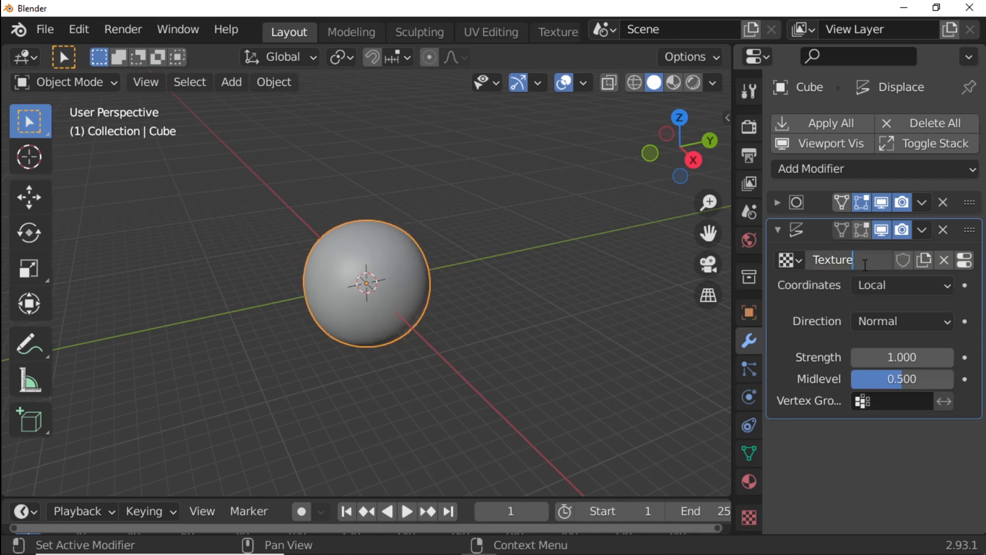
type("1.")
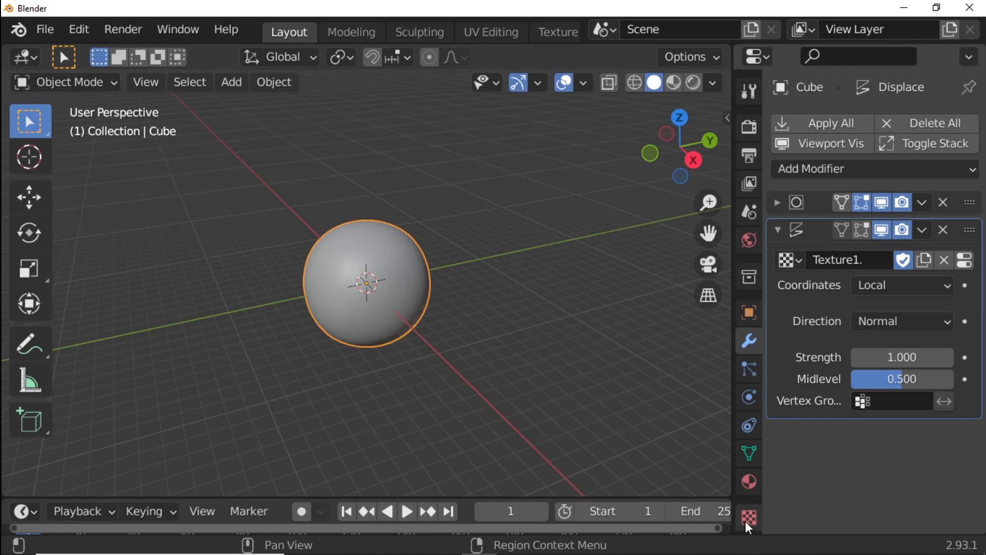
Step: Set the texture type to Musgrave with Voronoi F2-F1 noise basis at size 4
left_click(748, 518)
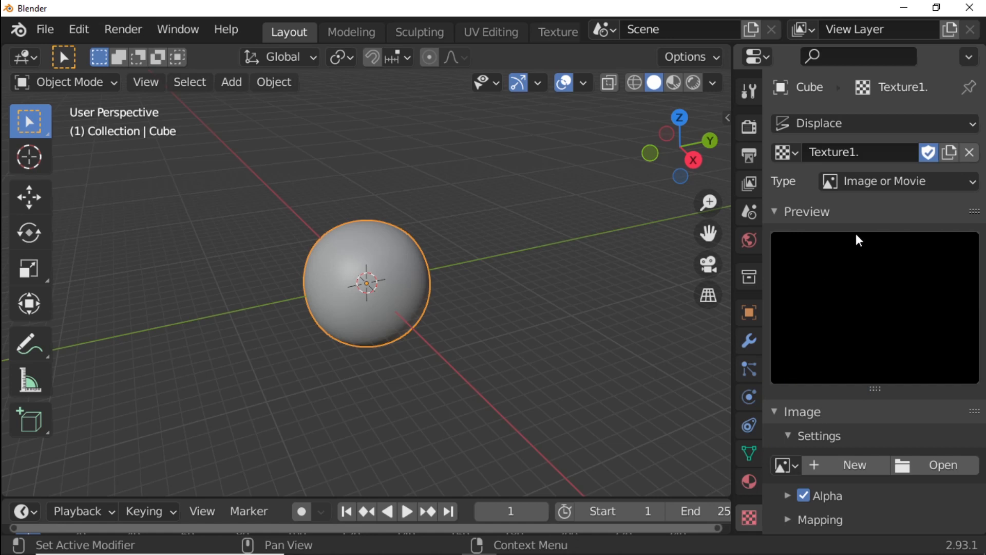
left_click(896, 181)
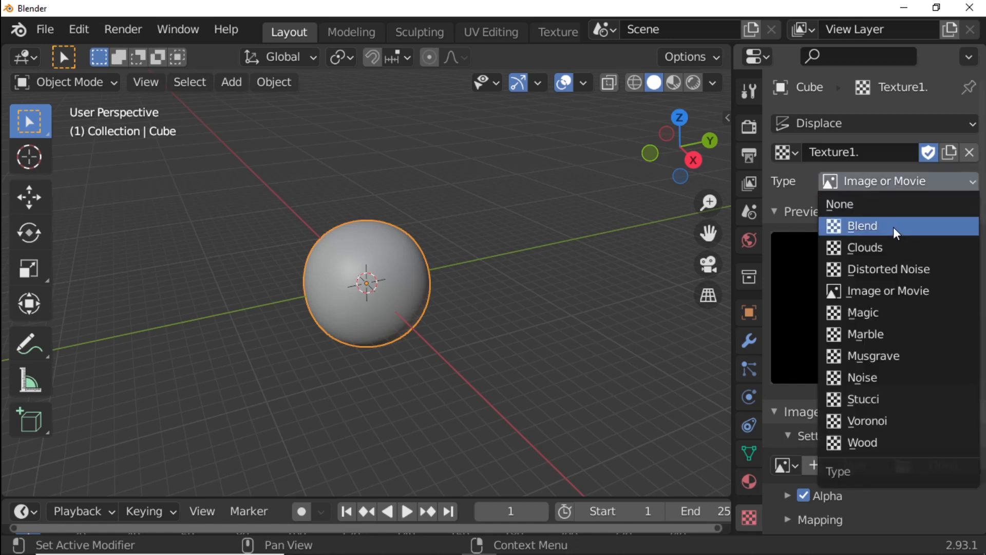
mouse_move(886, 356)
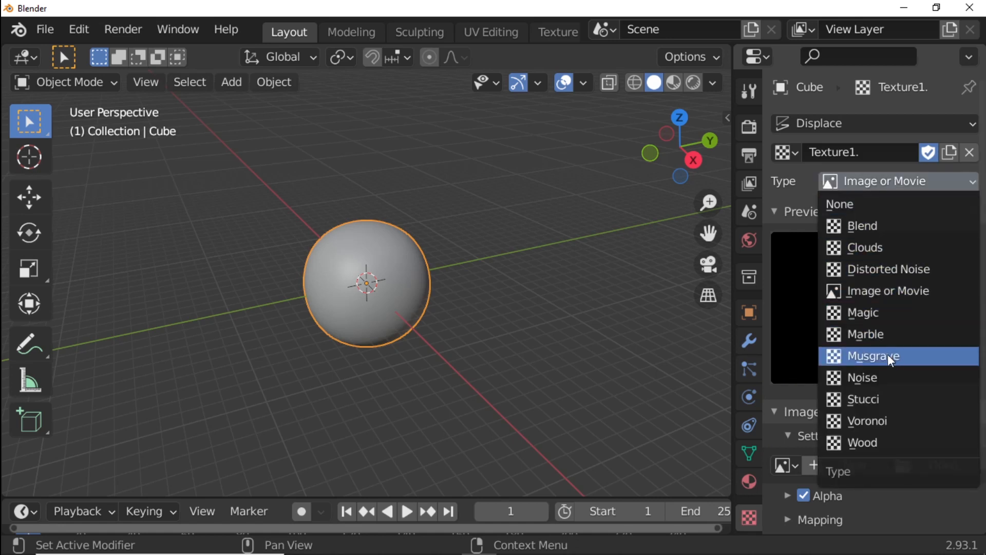
left_click(872, 357)
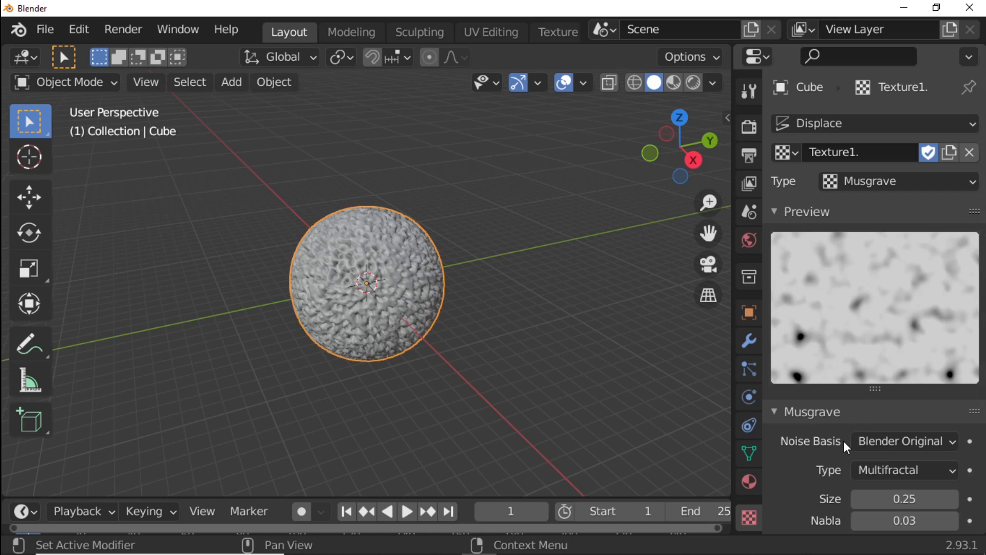
left_click(904, 441)
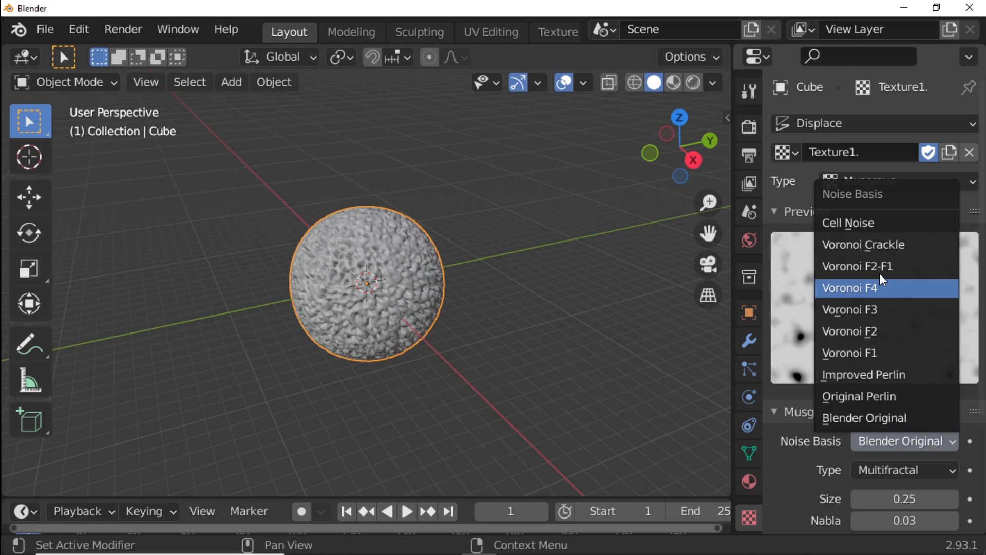
left_click(860, 265)
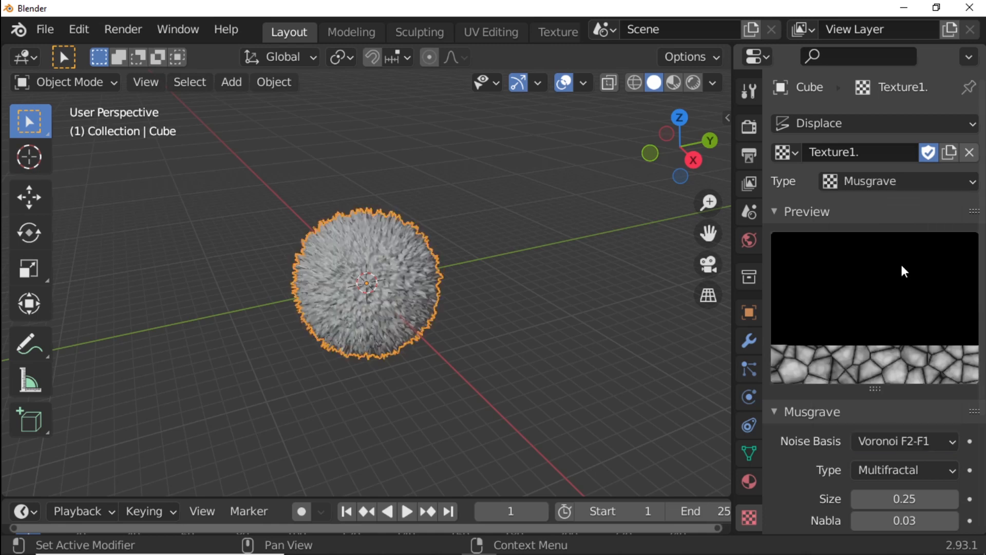
scroll("down", 3)
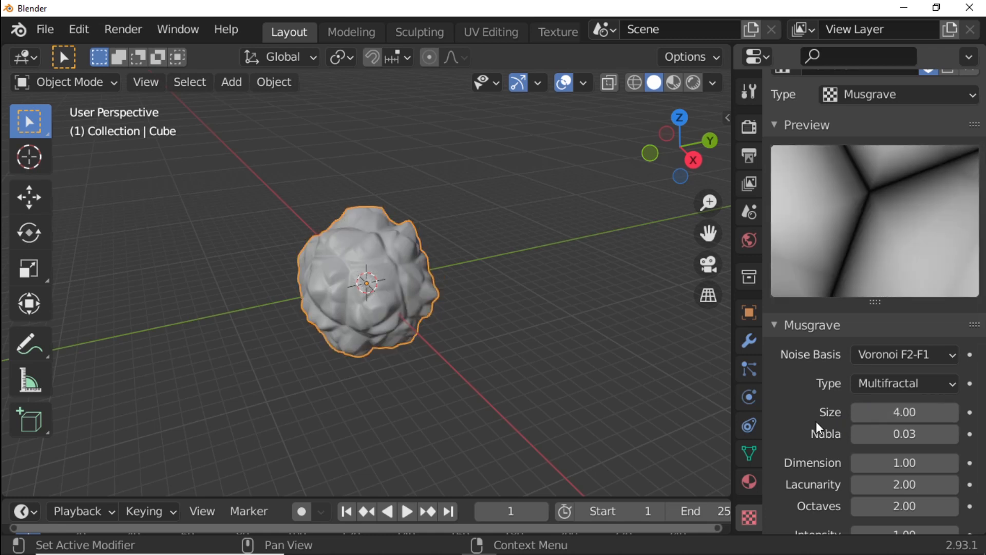
Step: Enable the texture's Color Ramp and add a new middle stop to it
scroll("down", 3)
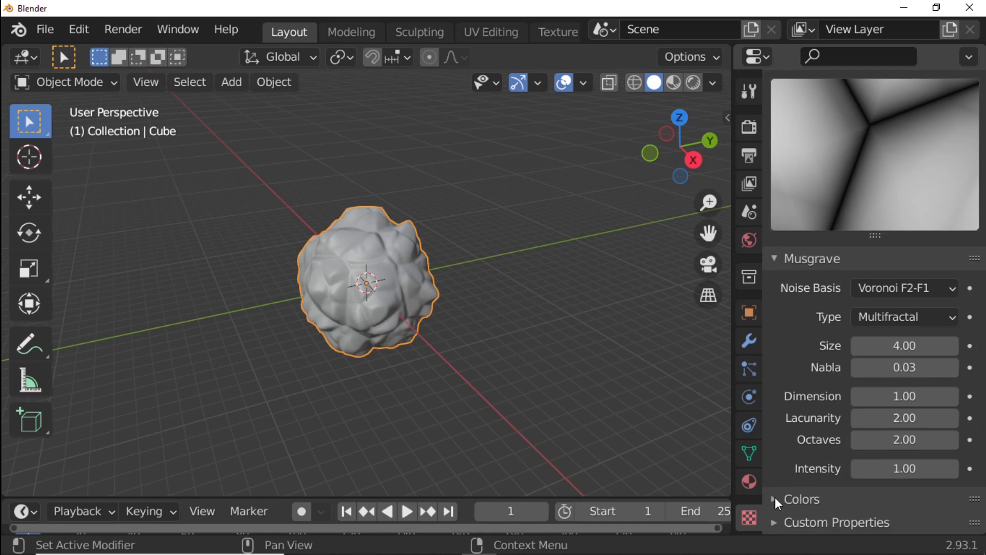
left_click(775, 499)
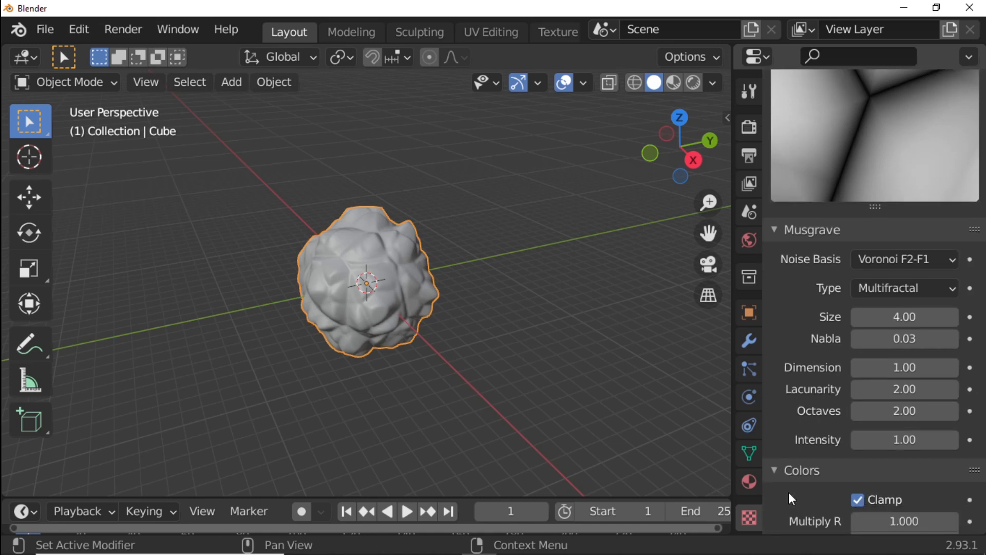
scroll("down", 3)
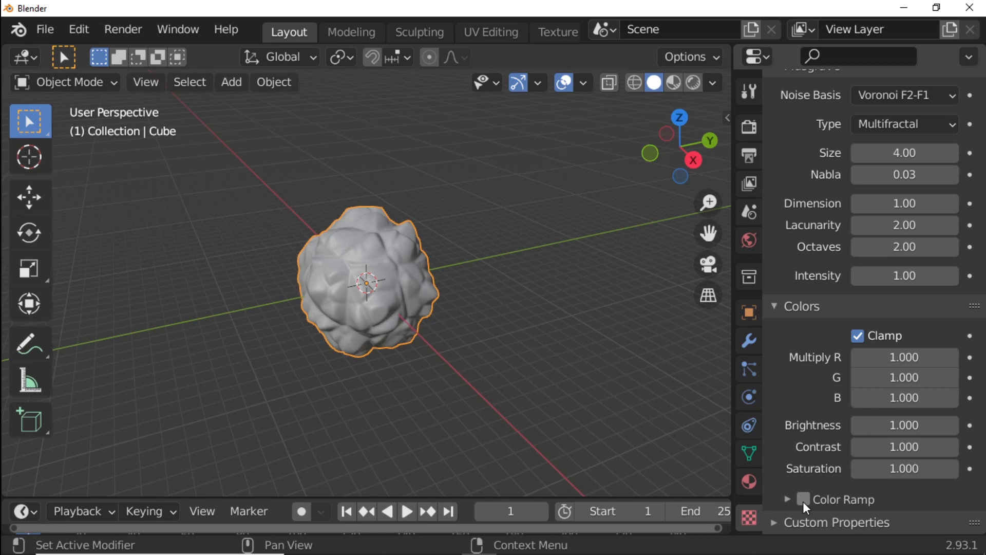
left_click(804, 500)
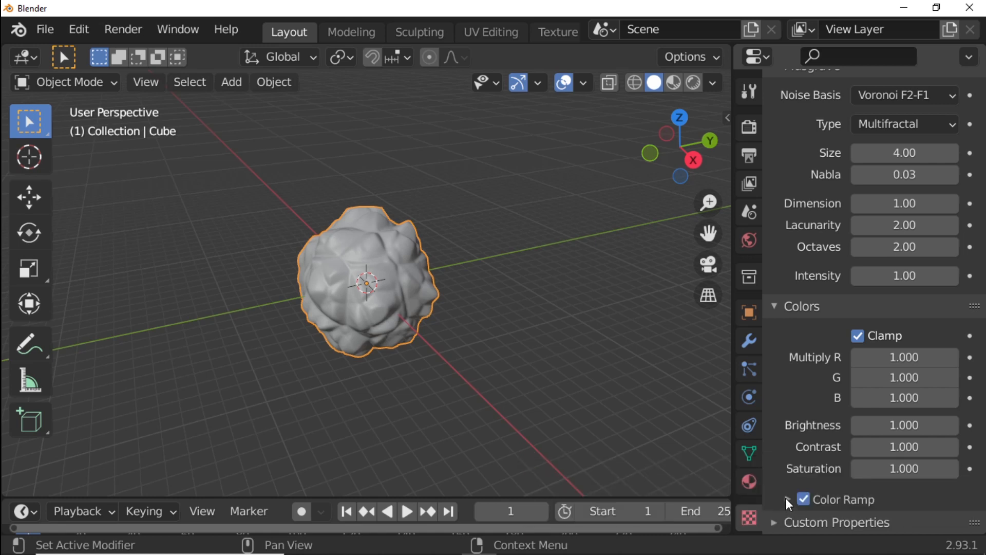
left_click(788, 499)
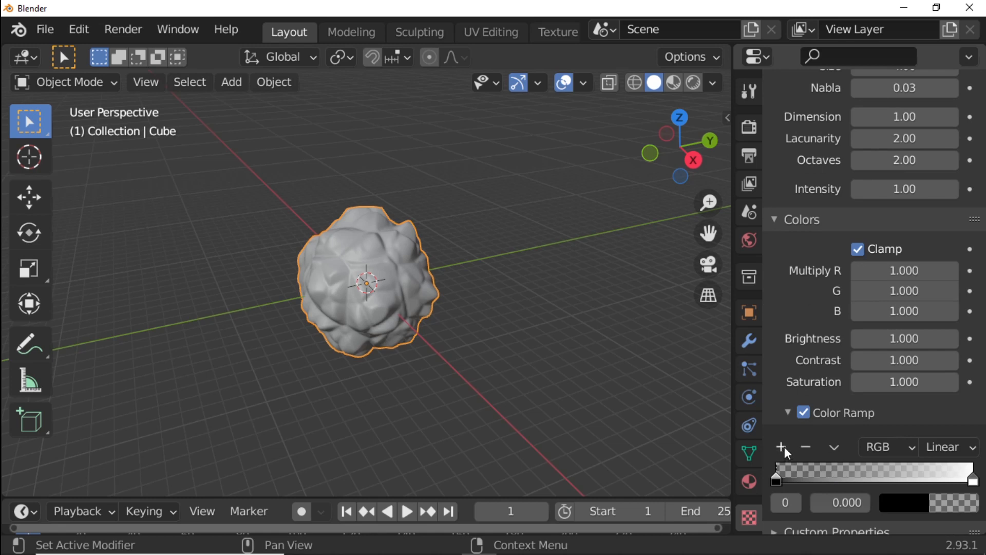
left_click(782, 447)
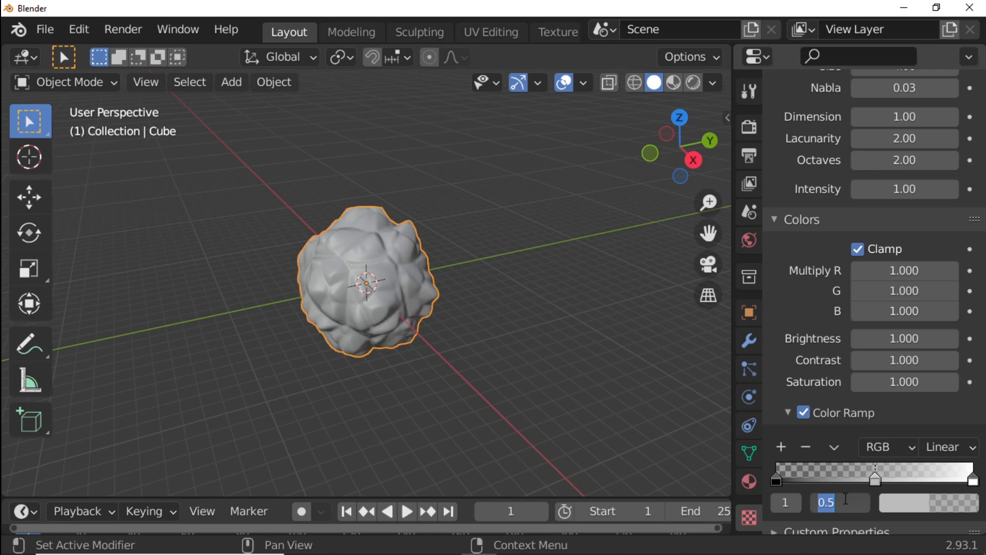
Step: Move the new stop to 0.234 and set its colour value to 0.867
type("0.234")
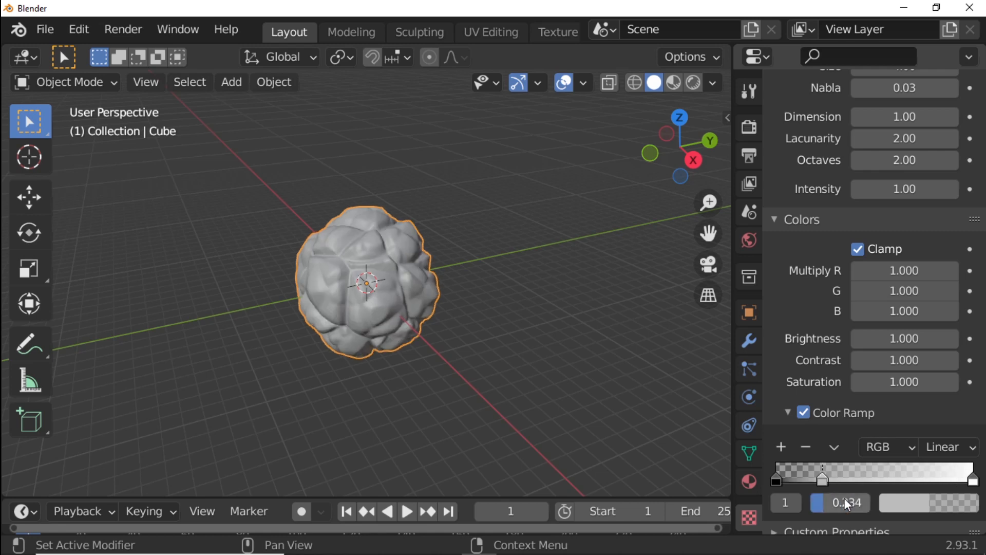
mouse_move(918, 507)
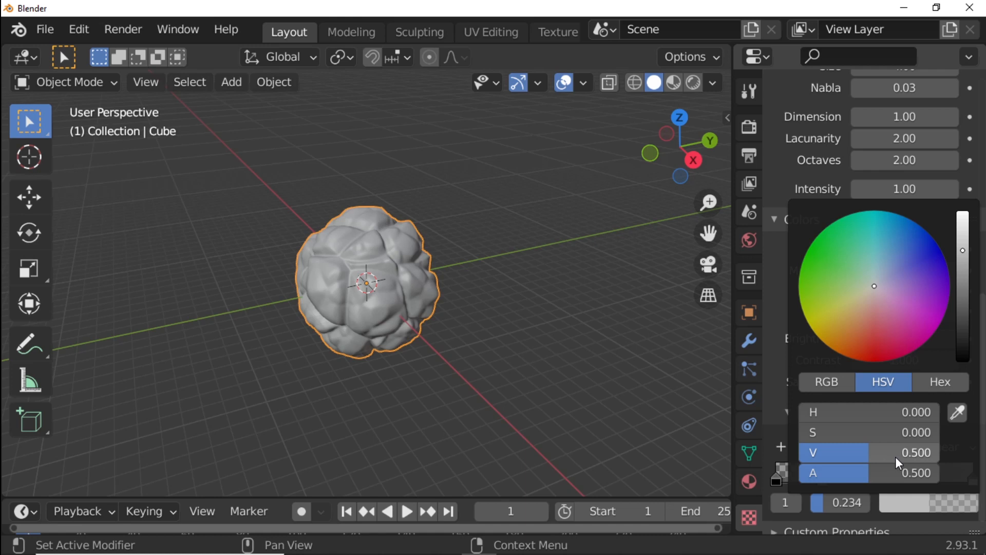
double_click(868, 452)
type("0.867")
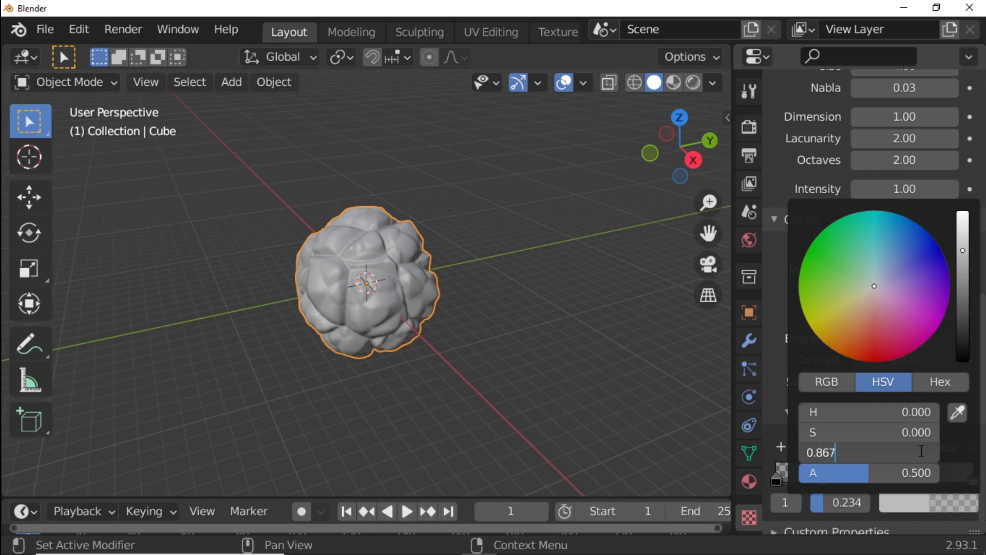
key("Return")
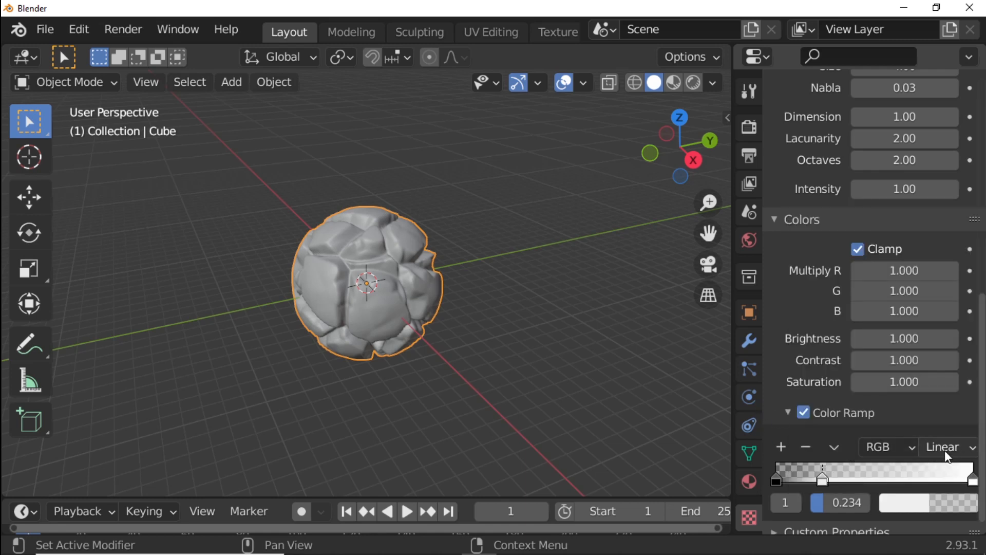
Step: Set the ramp interpolation to Ease and return to the modifier settings
left_click(948, 447)
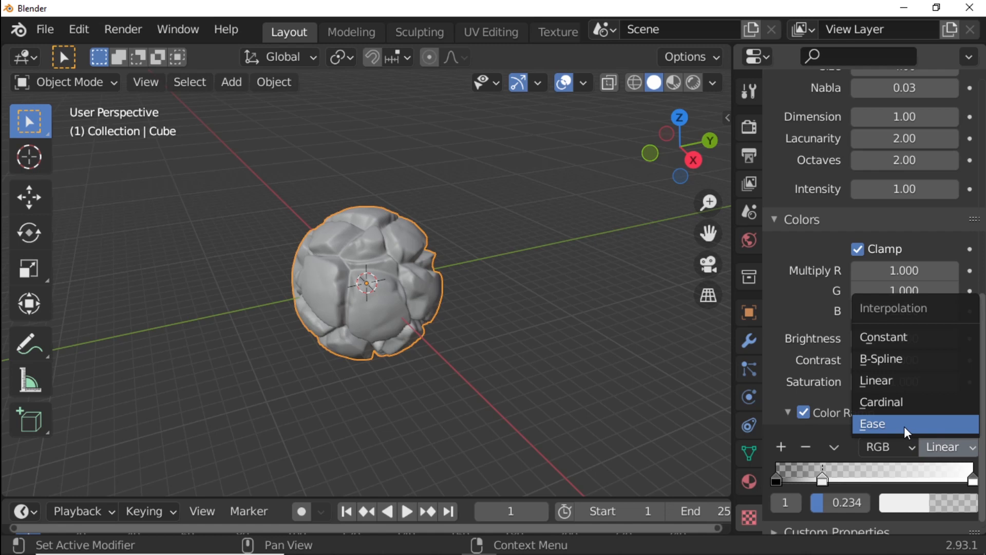
mouse_move(934, 431)
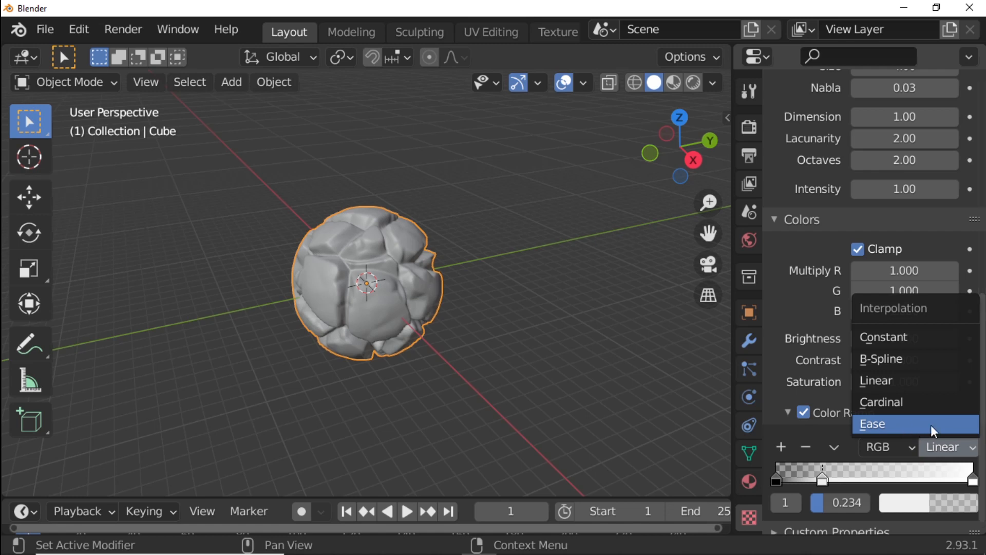
left_click(875, 424)
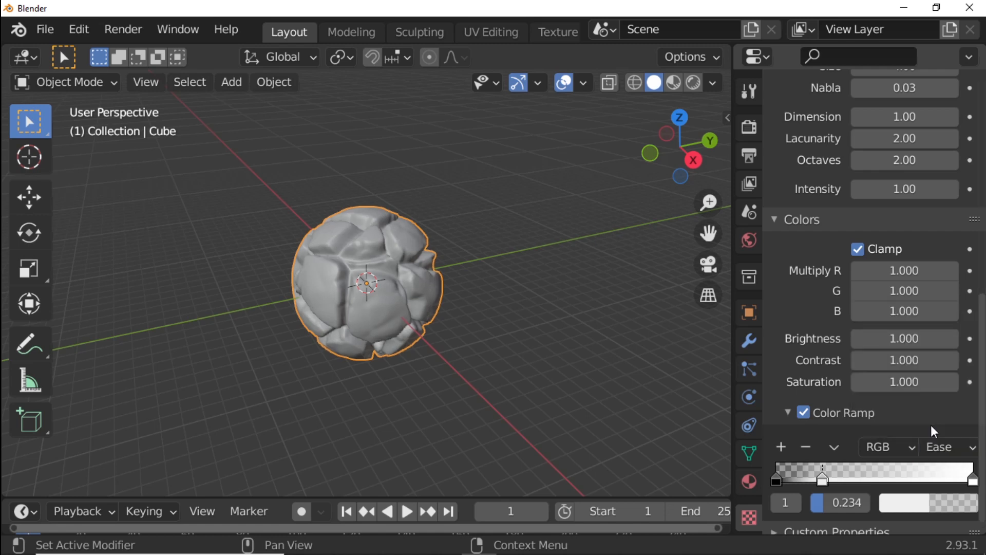
left_click(748, 340)
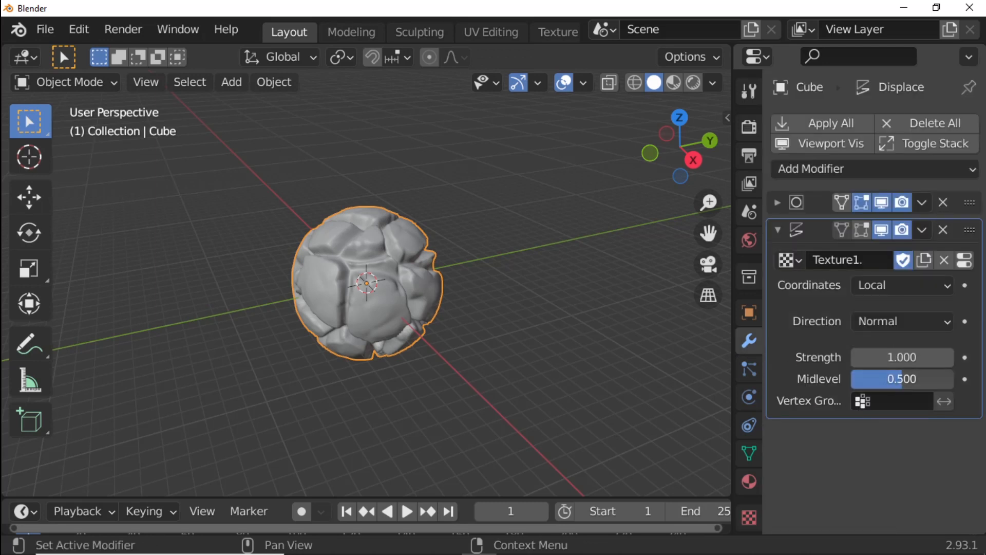
Step: Set the Displace modifier's midlevel to 0 and strength to 0.7
double_click(900, 379)
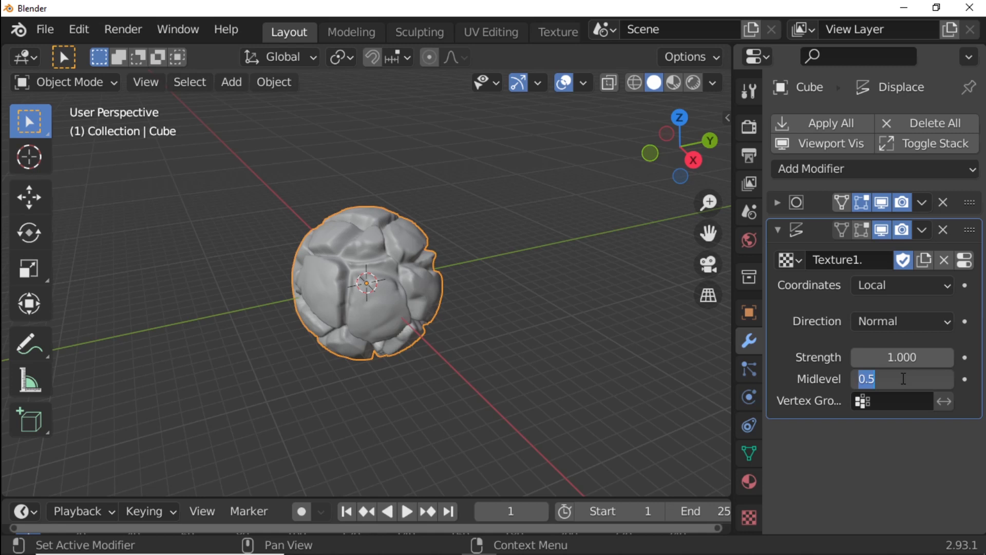
type("0")
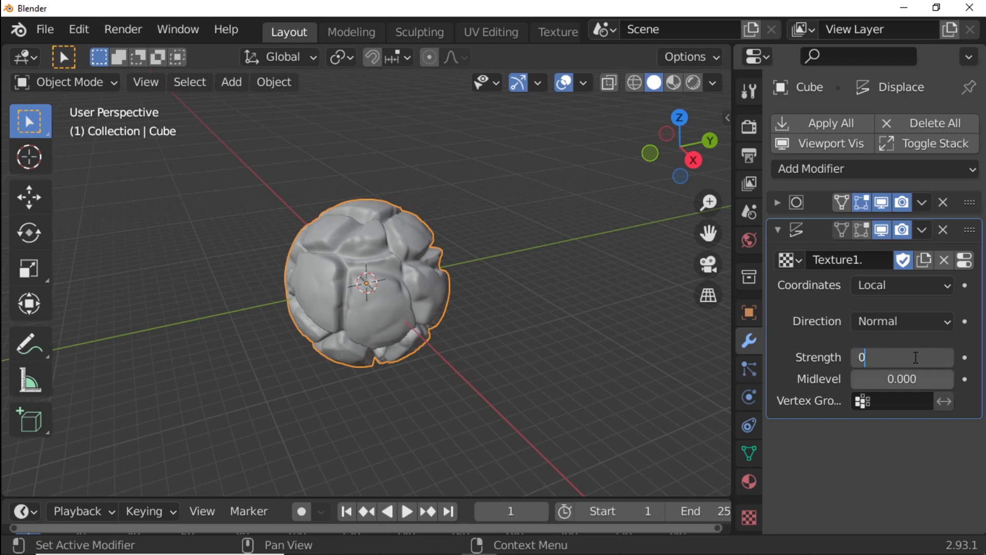
type(".")
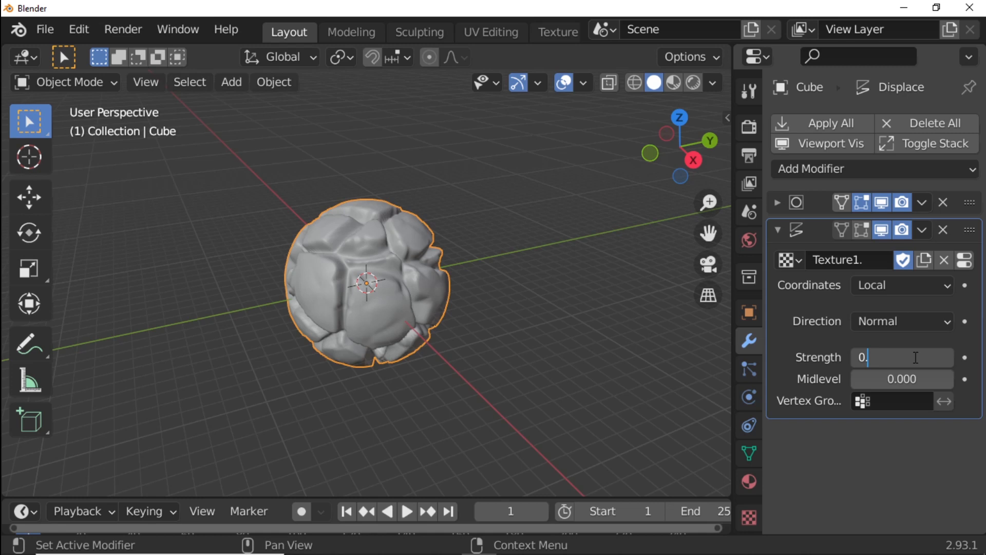
type("7")
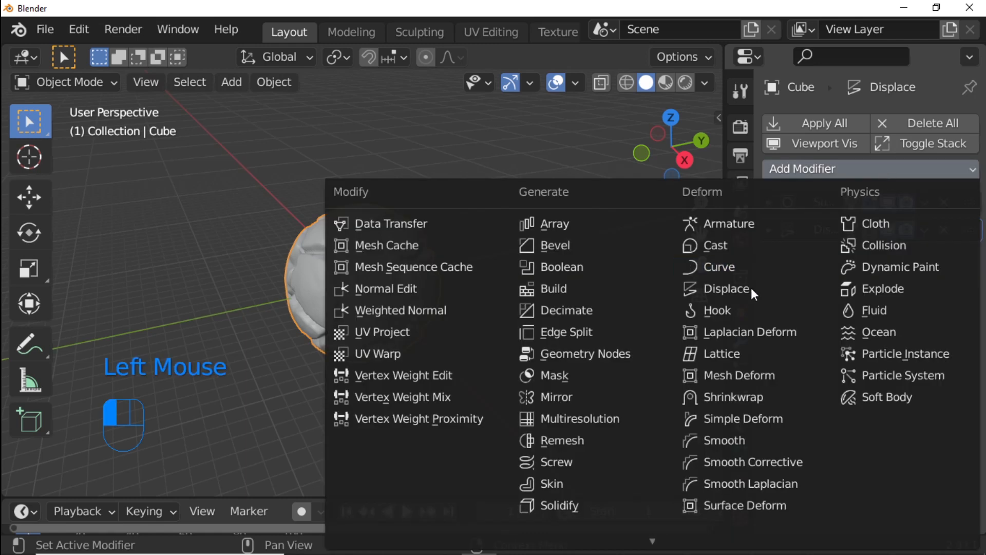
Step: Add a second Displace modifier with new texture Textureno2 kept by fake user, then collapse its panel
left_click(726, 288)
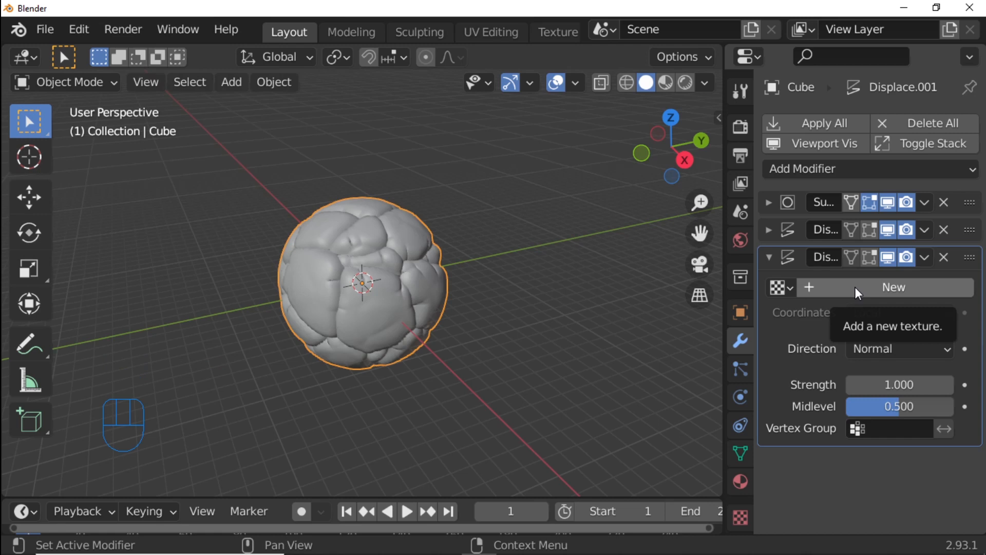
left_click(893, 287)
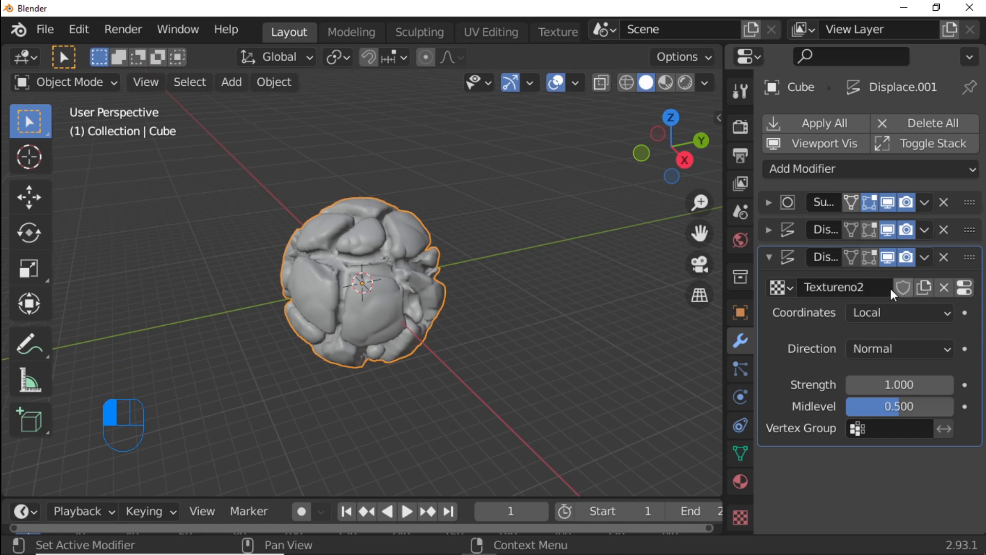
left_click(903, 288)
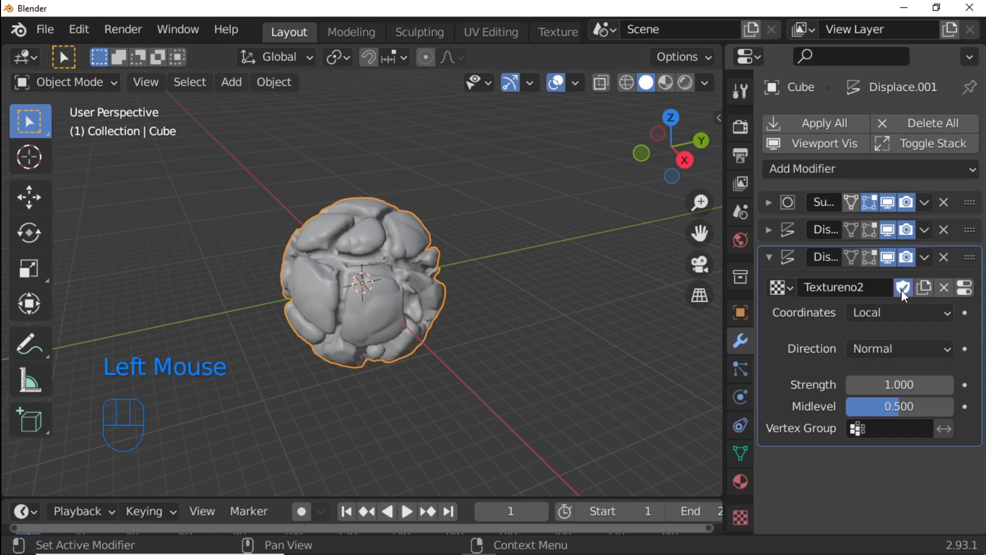
left_click(900, 312)
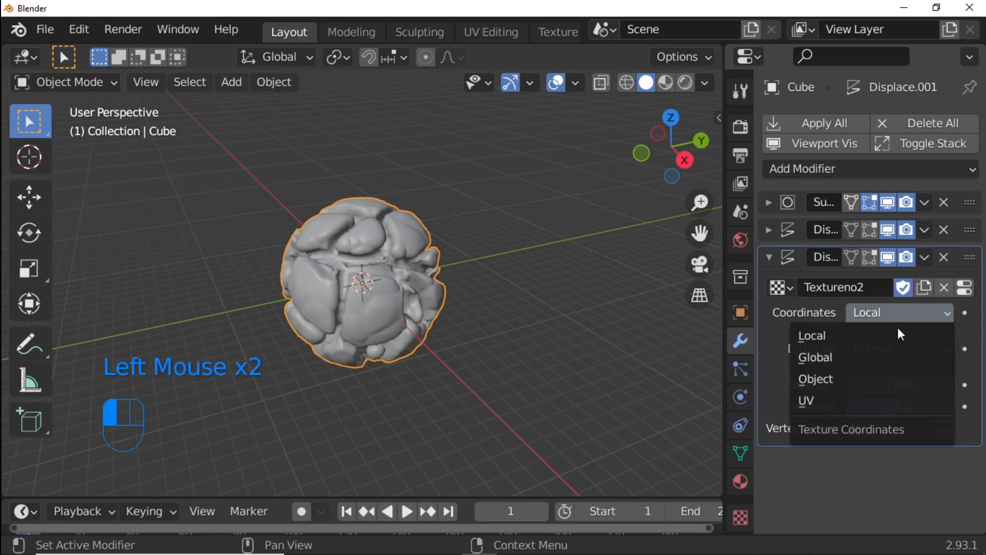
mouse_move(873, 357)
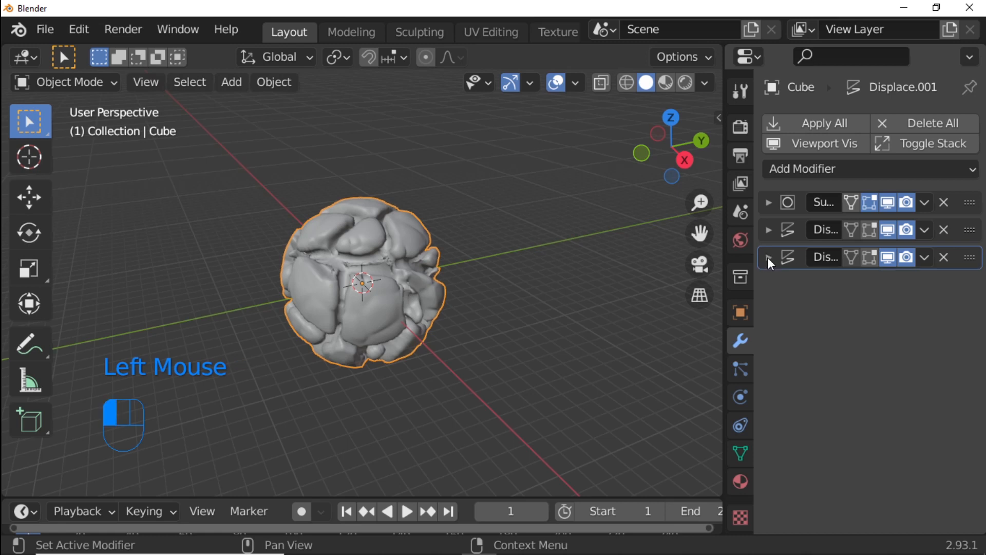
left_click(768, 257)
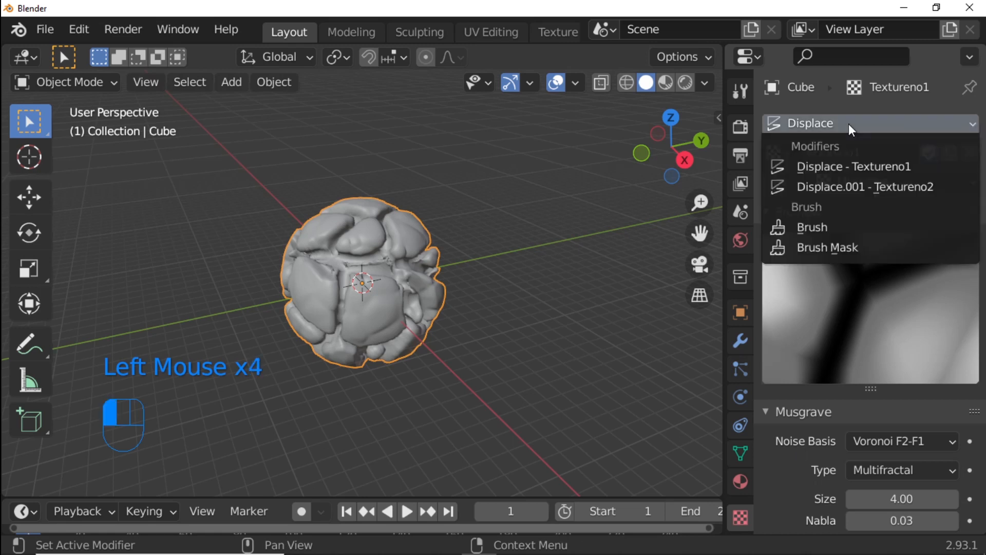
Step: Set the second displacement texture Textureno2's Size to 3.00 for finer, denser lumps
left_click(867, 187)
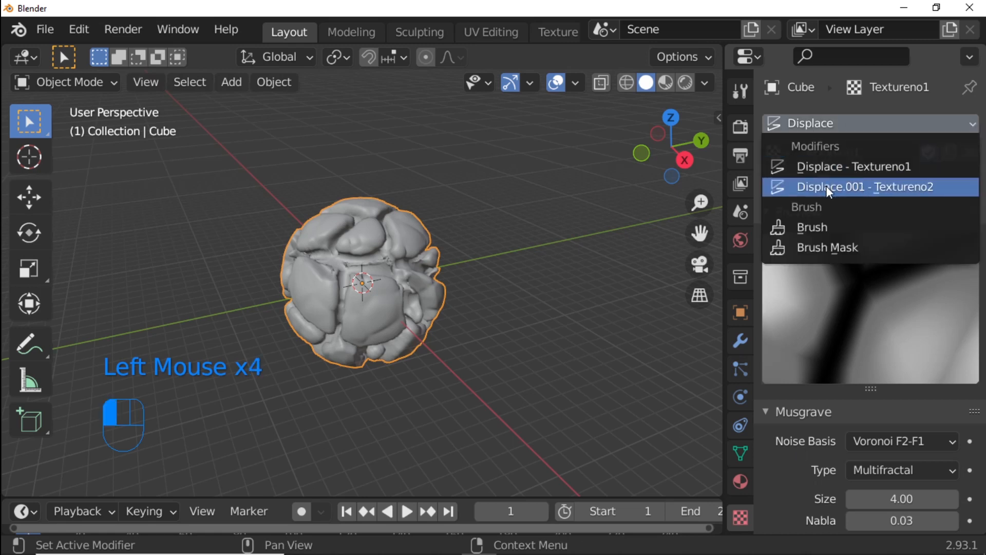
left_click(867, 187)
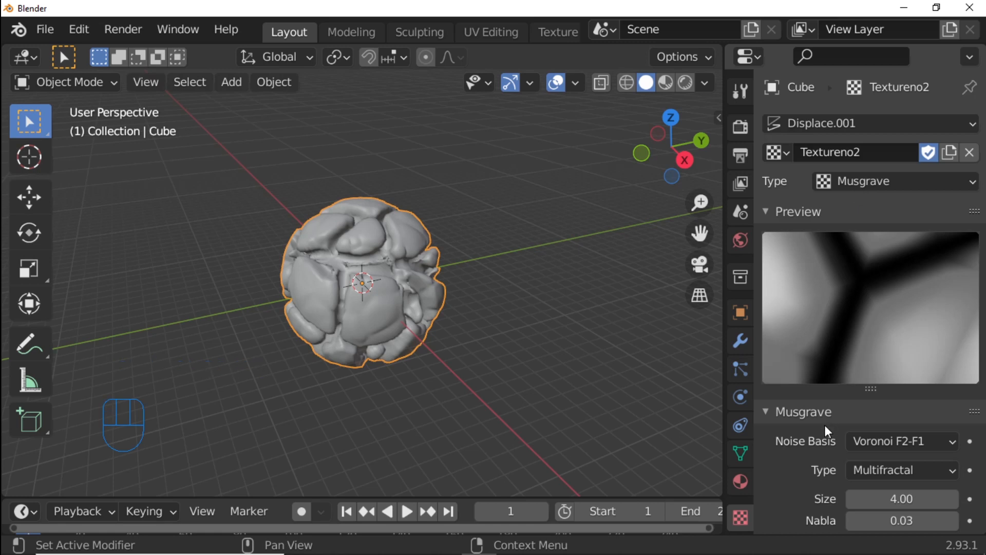
scroll("down", 3)
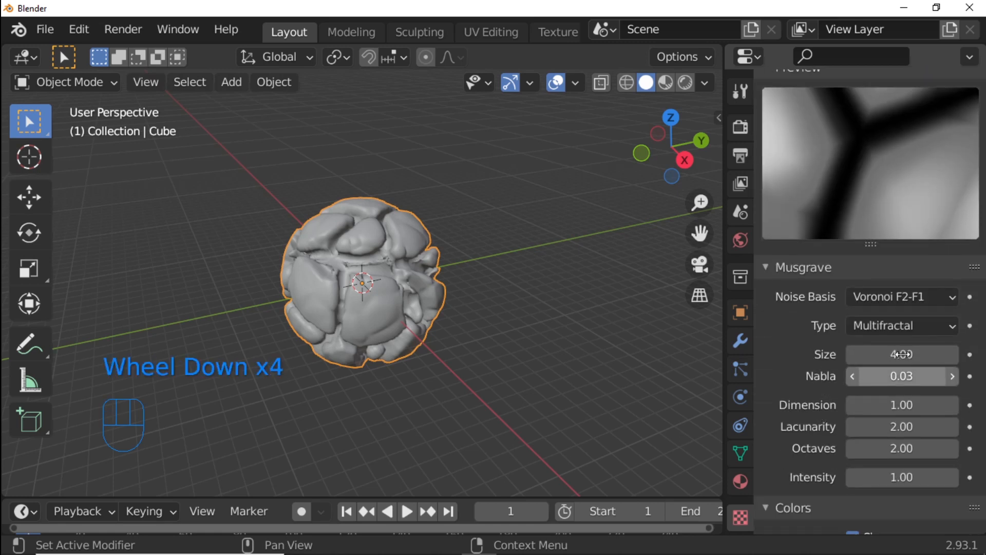
left_click(901, 354)
type("3")
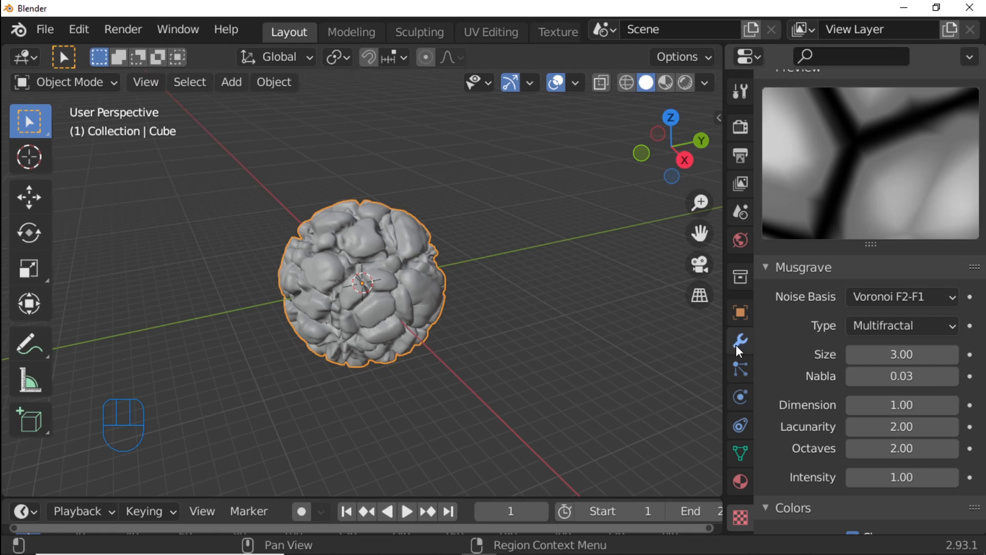
left_click(740, 340)
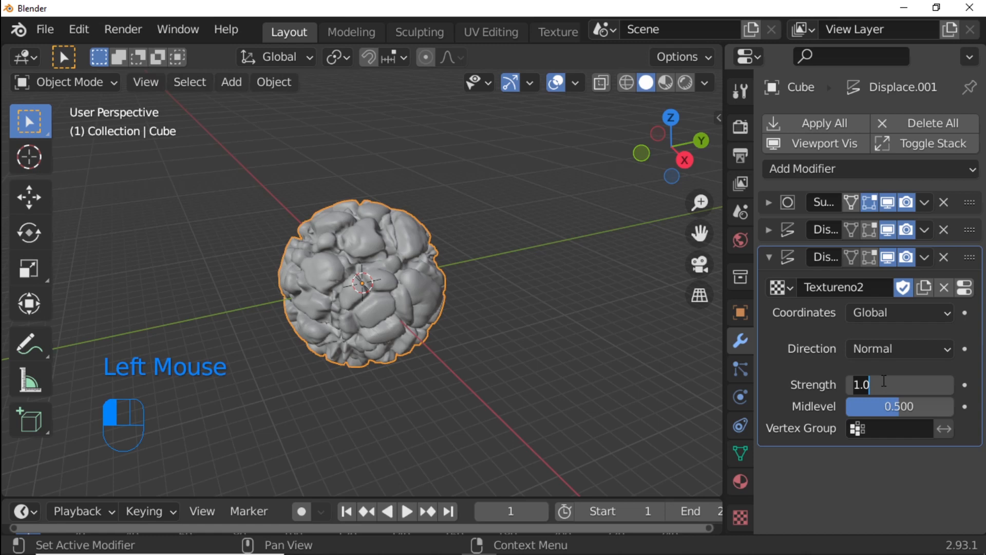
Step: Give Displace.001 a strength of 0.5 and a lowered midlevel so the plates swell outward
type(".500")
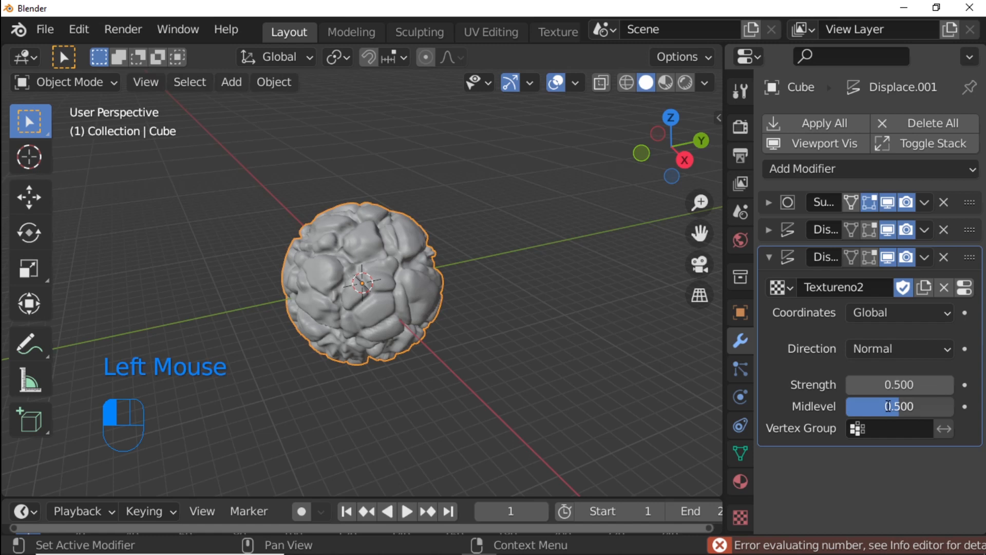
double_click(899, 406)
type("0.")
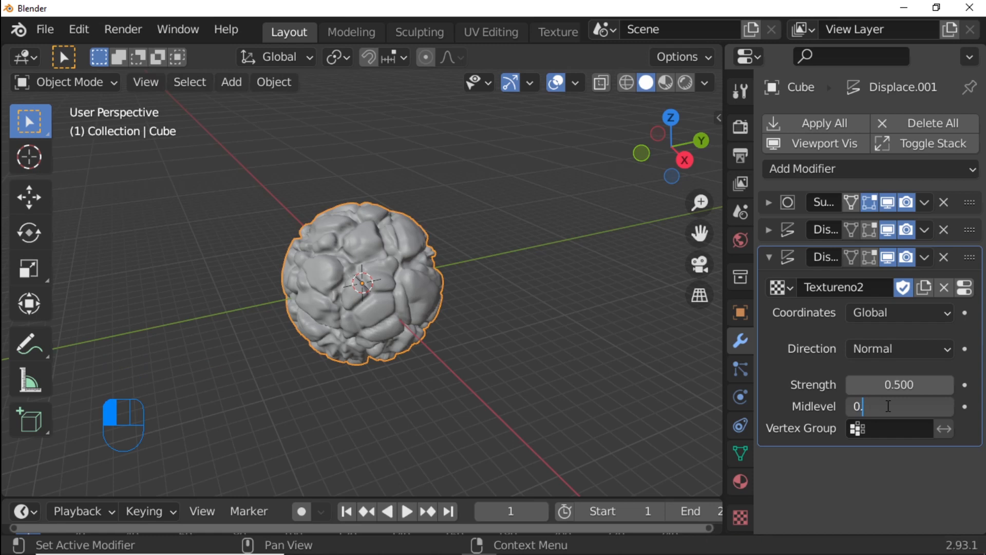
type("1")
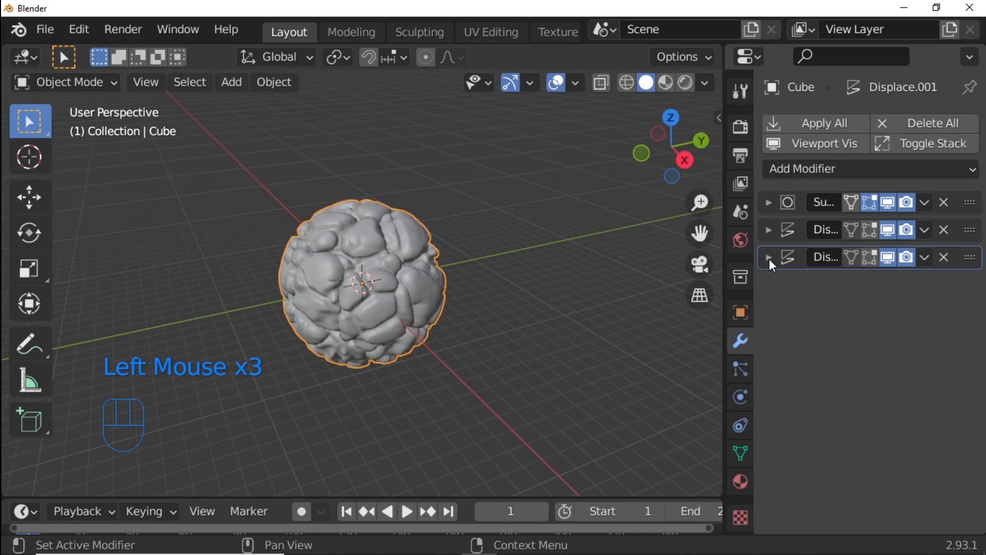
Step: Add a Decimate modifier, triangulated, with ratio 0.1, cutting the stone to 4914 faces
left_click(868, 167)
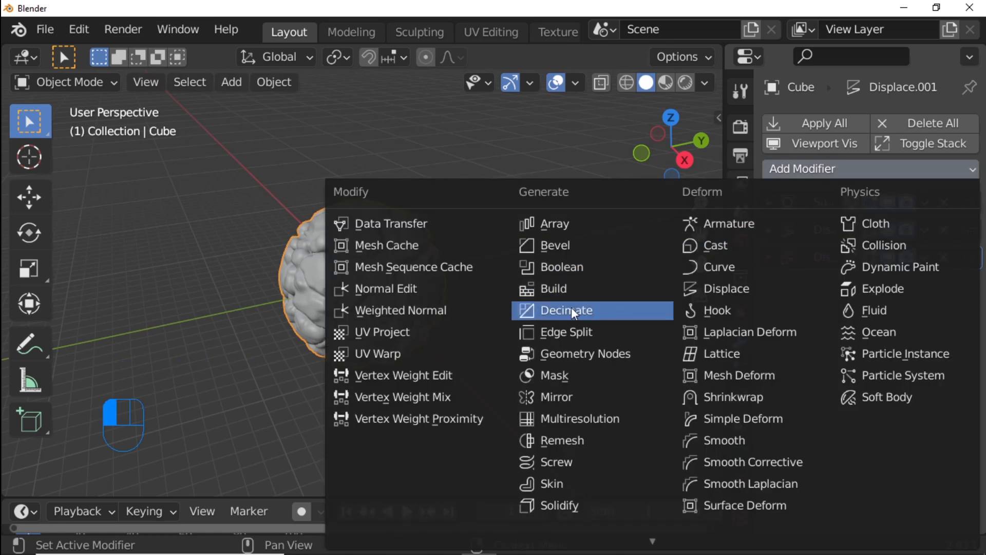
left_click(563, 310)
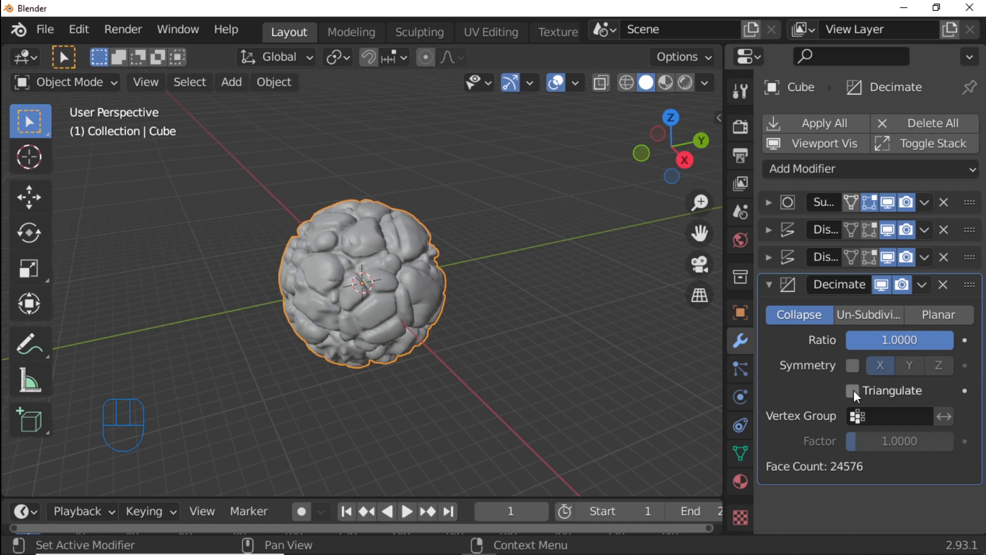
left_click(852, 390)
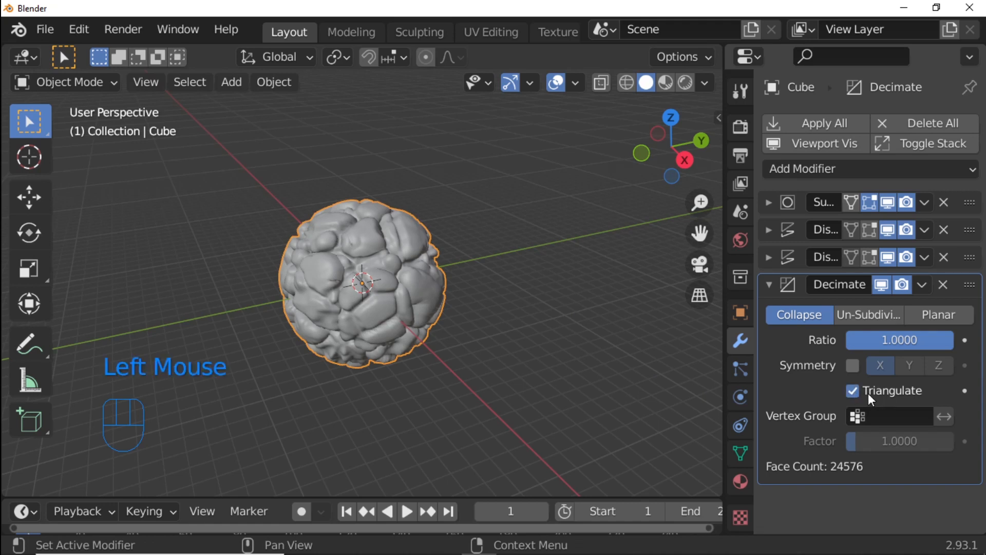
mouse_move(891, 396)
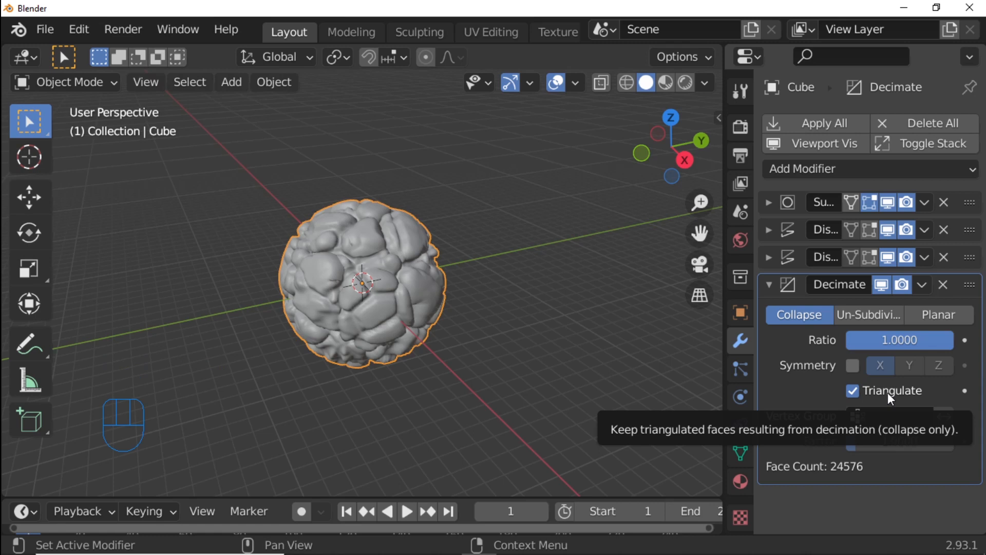
mouse_move(889, 399)
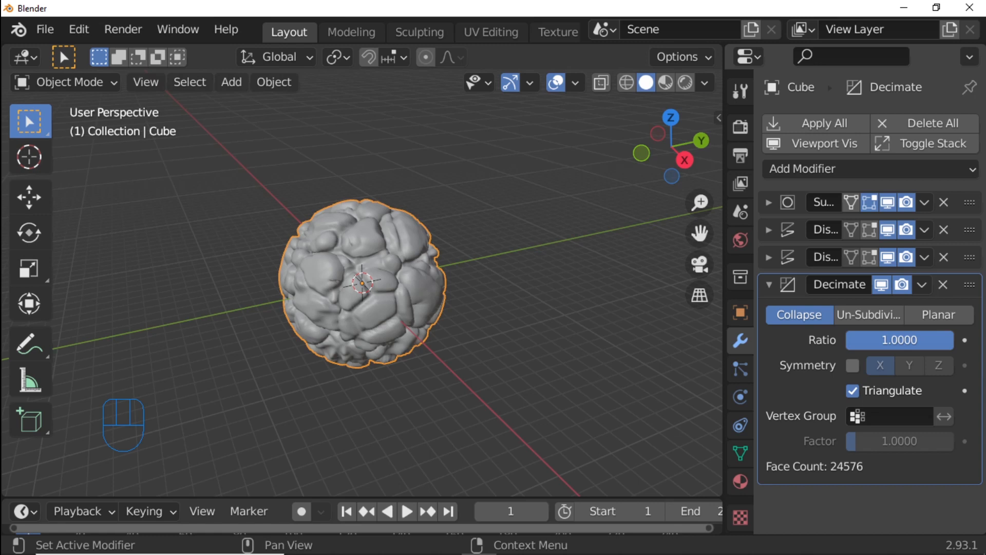
left_click(898, 340)
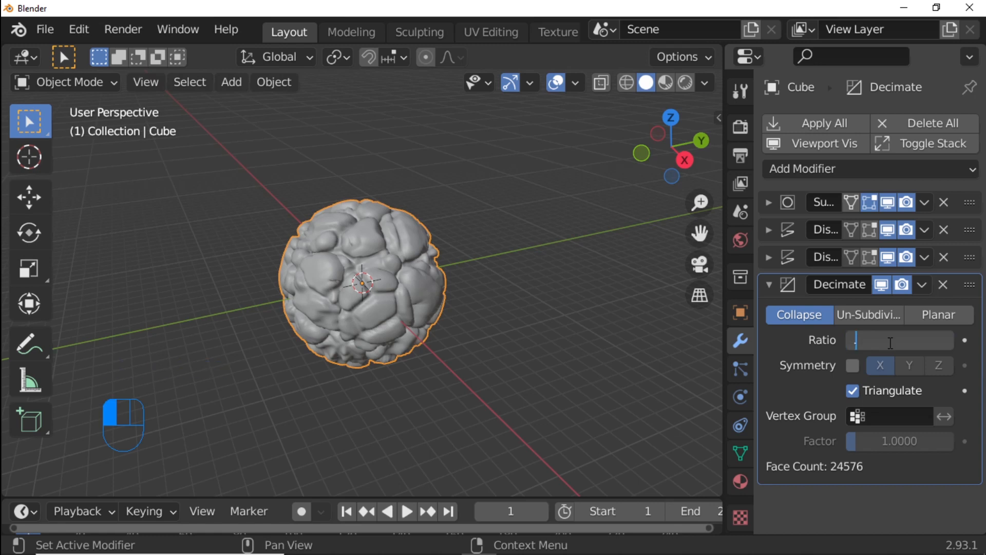
type(".1")
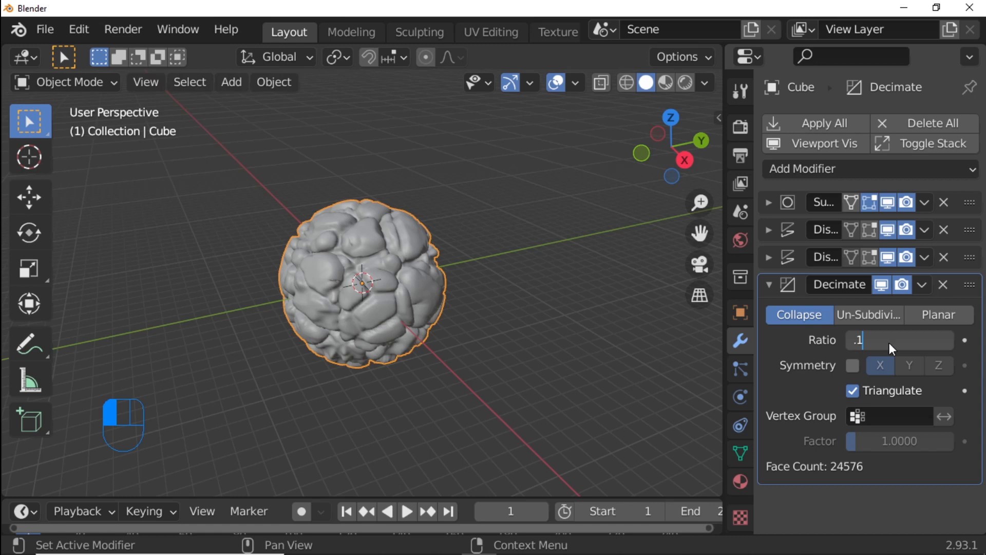
key("Return")
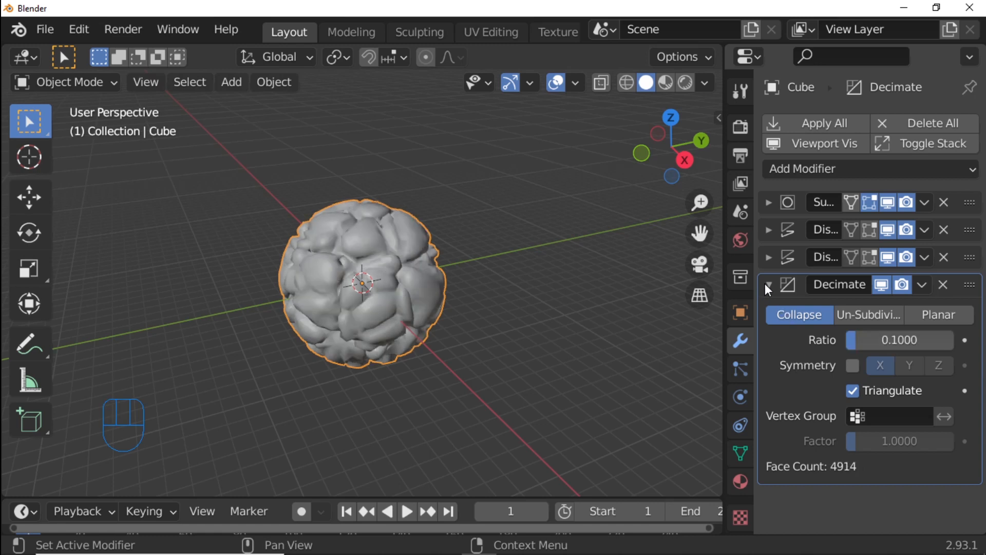
left_click(769, 284)
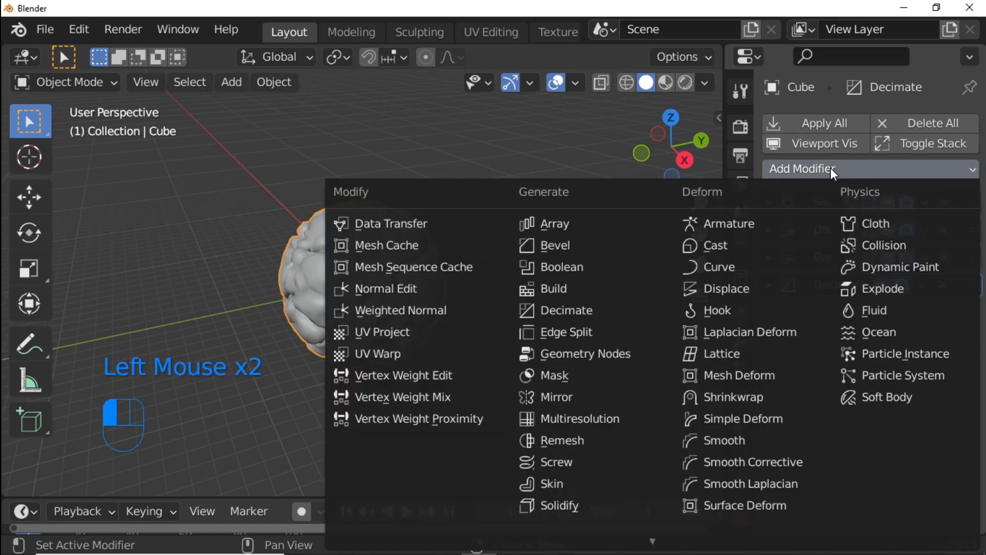
mouse_move(578, 310)
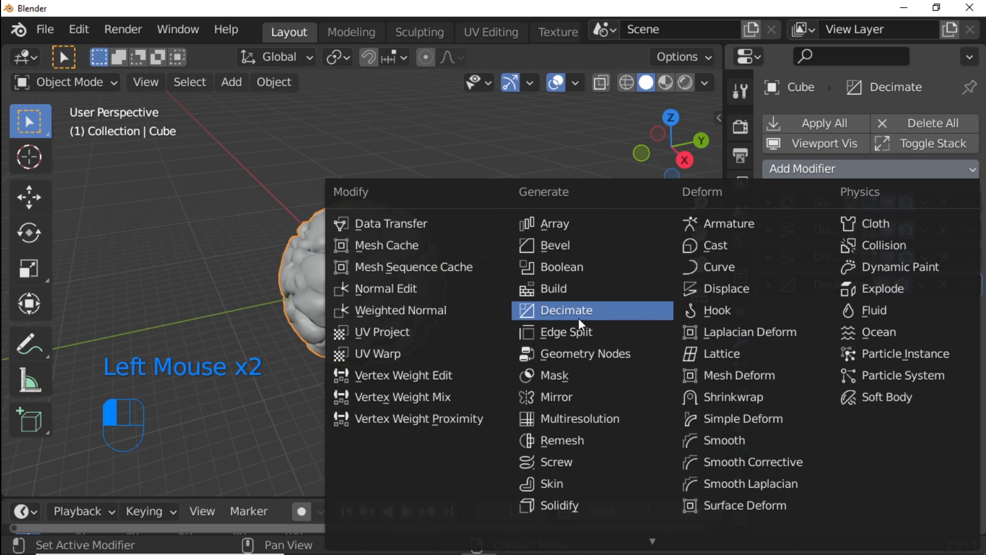
Step: Add a second, Planar Decimate with a 15° angle limit and All Boundaries, reaching 2727 faces
left_click(567, 310)
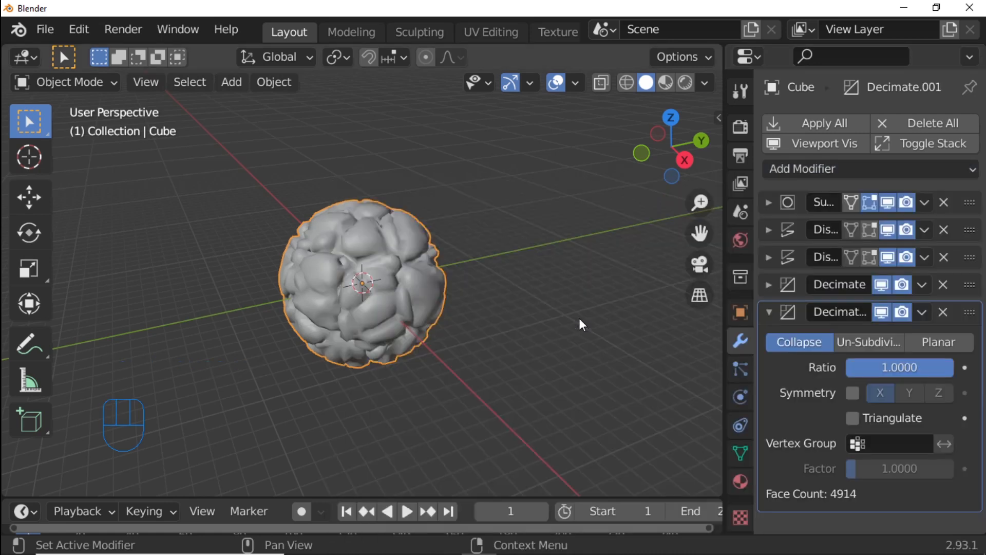
mouse_move(918, 387)
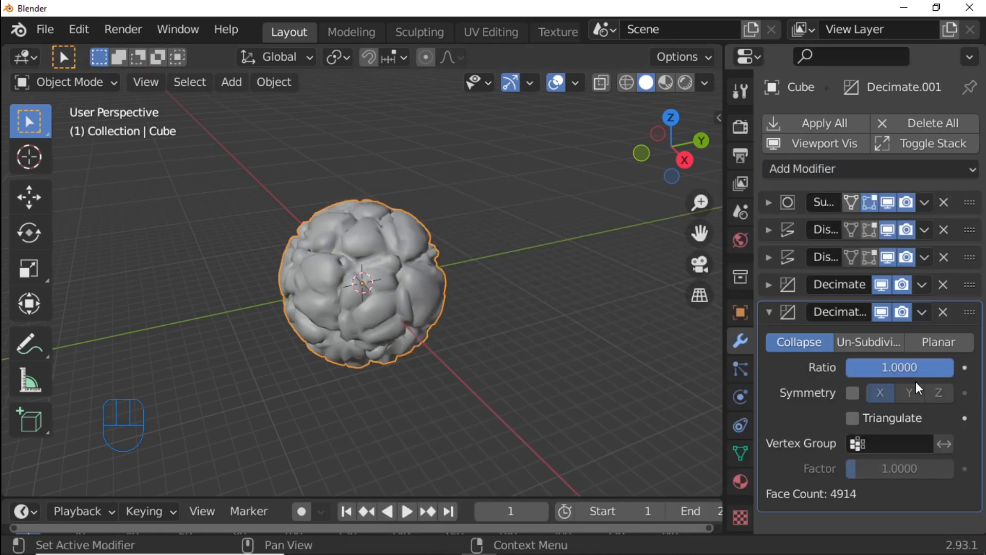
mouse_move(938, 341)
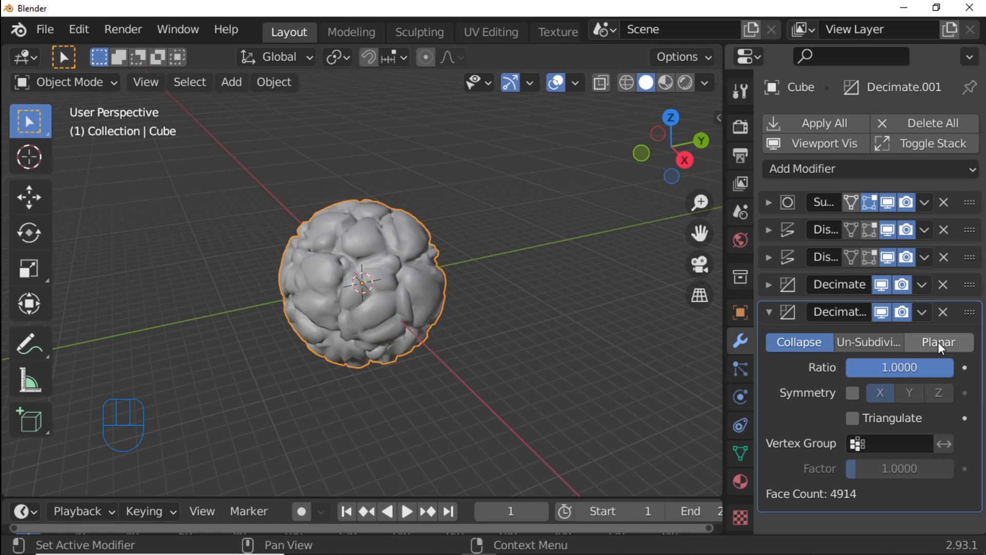
left_click(938, 341)
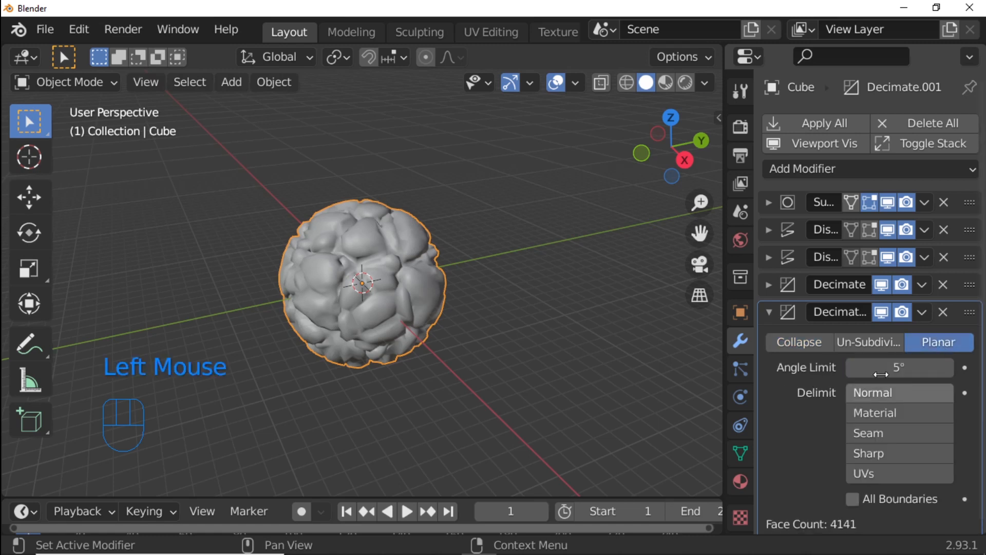
left_click(898, 368)
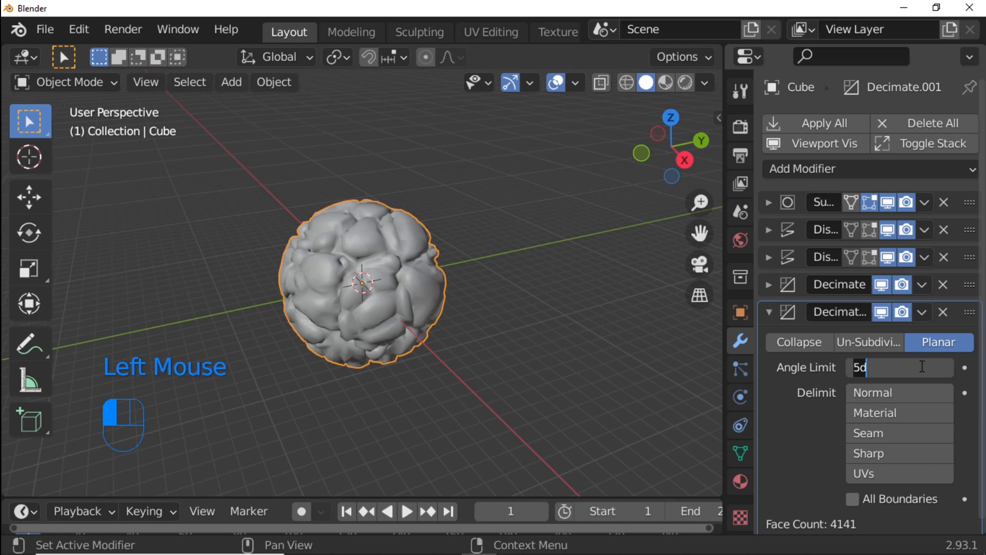
type("15°")
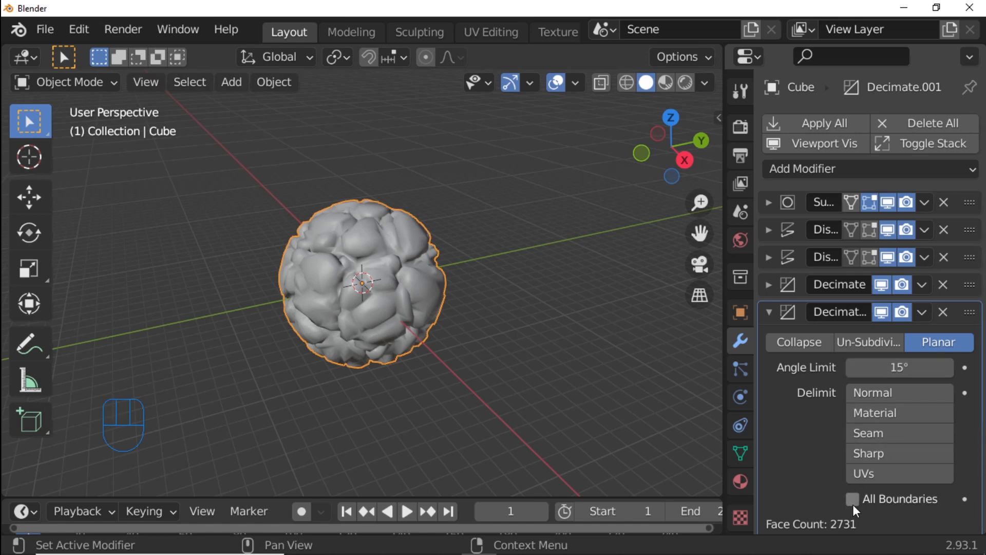
left_click(853, 499)
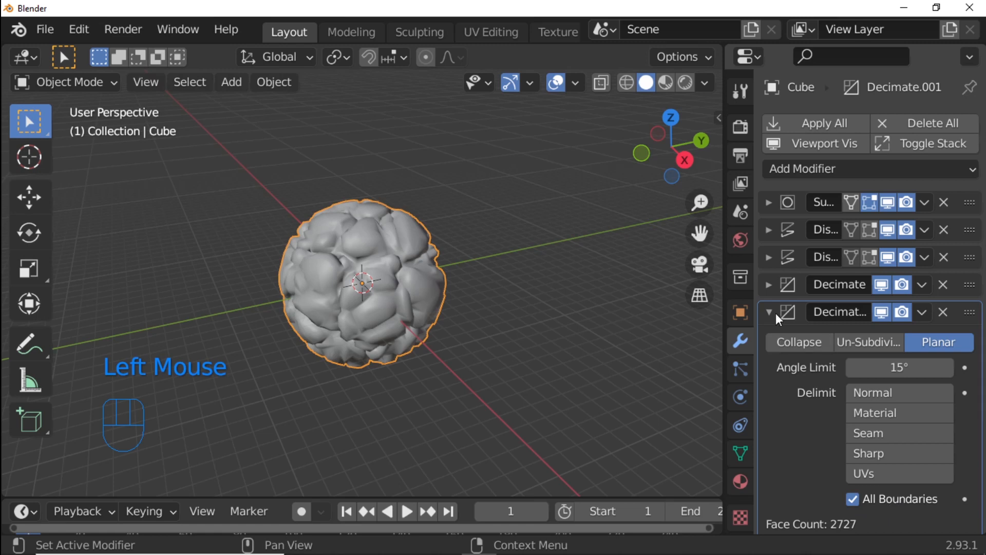
left_click(768, 312)
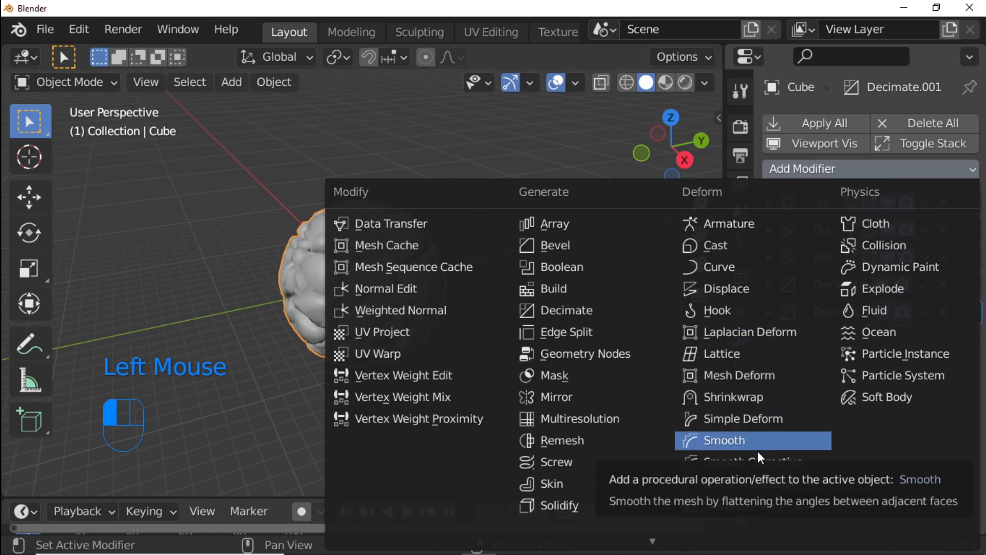
Step: Add a Smooth modifier to the stone and raise its Repeat count to 4
left_click(725, 440)
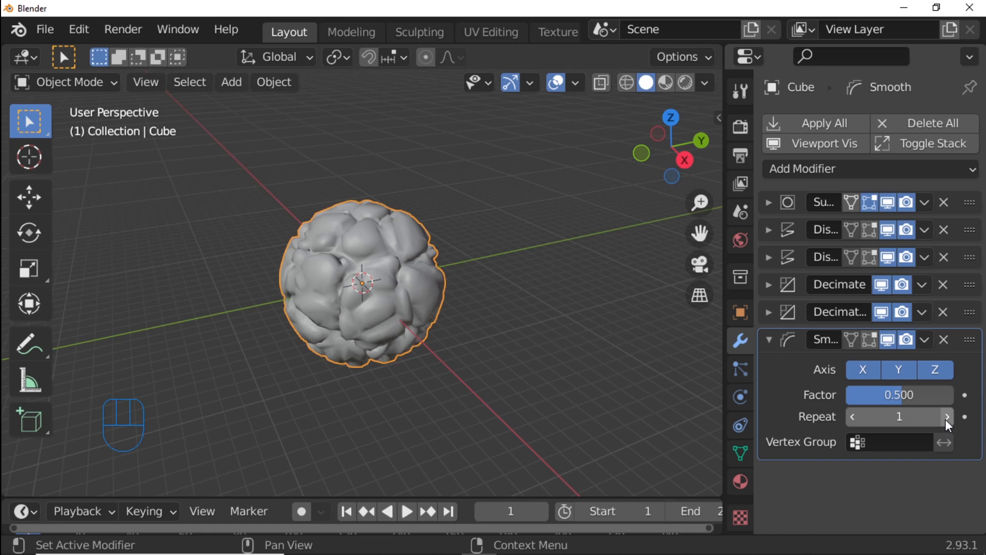
left_click(946, 416)
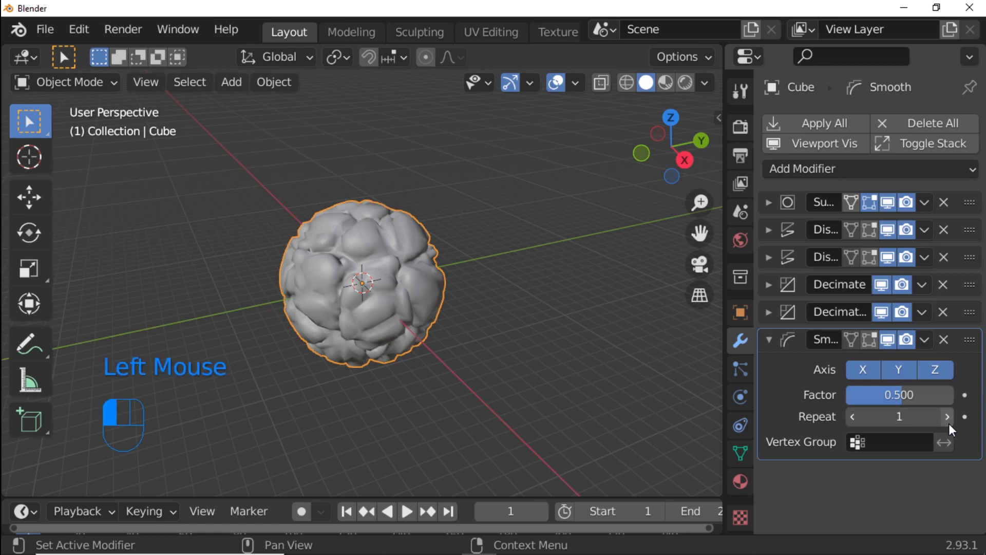
left_click(947, 416)
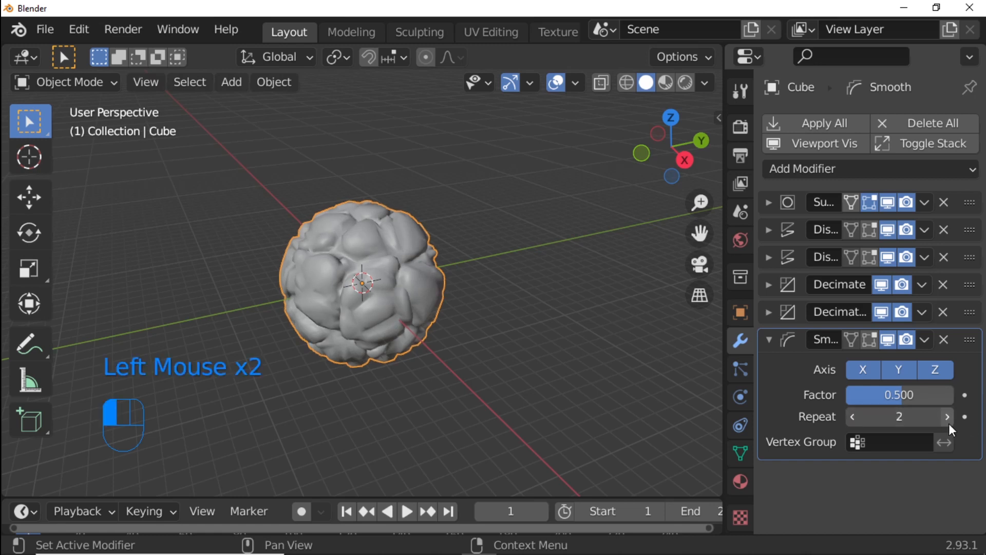
left_click(948, 416)
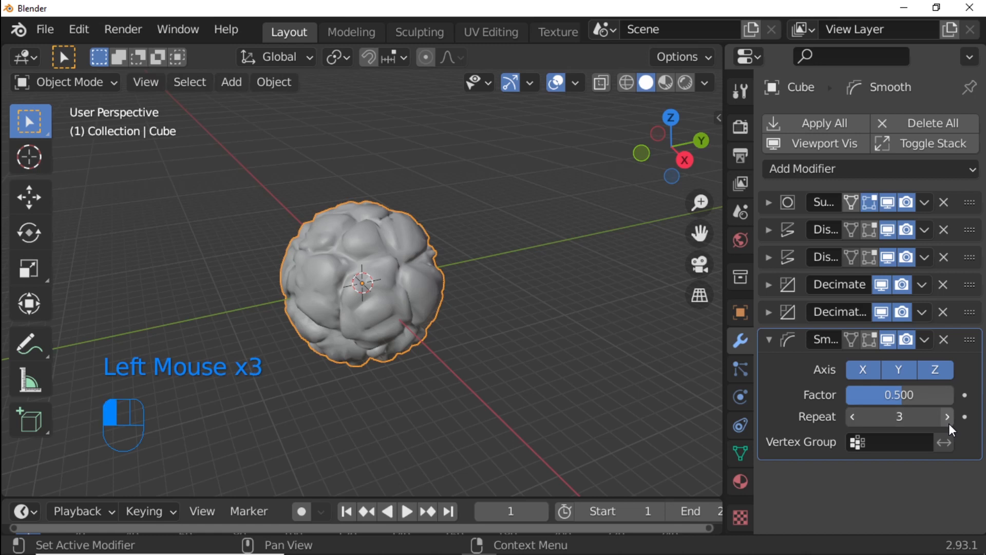
left_click(948, 416)
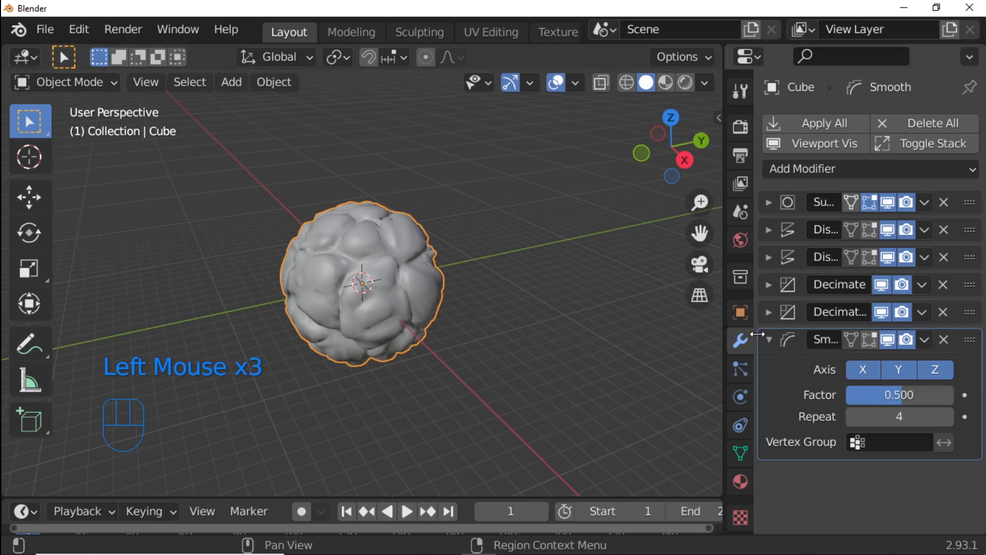
left_click(768, 340)
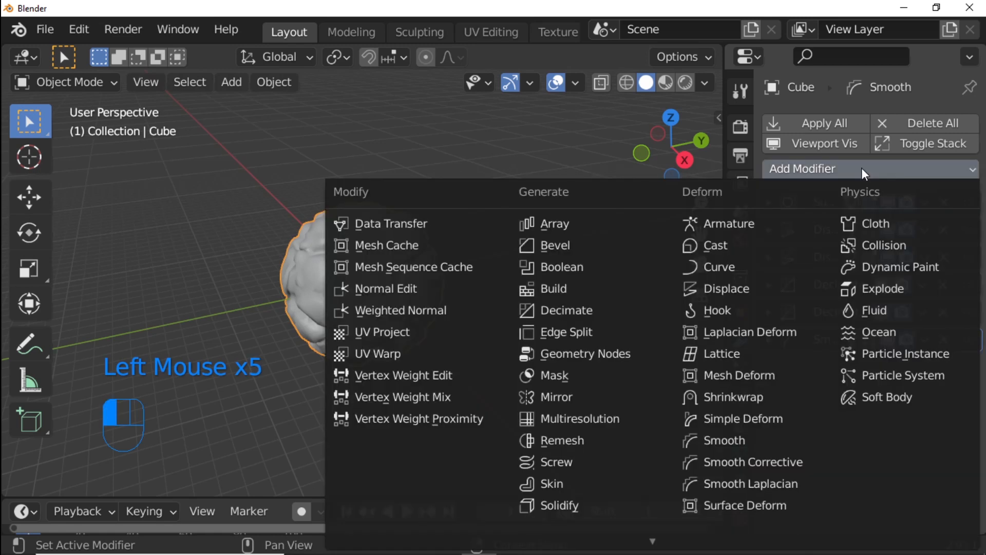
mouse_move(566, 245)
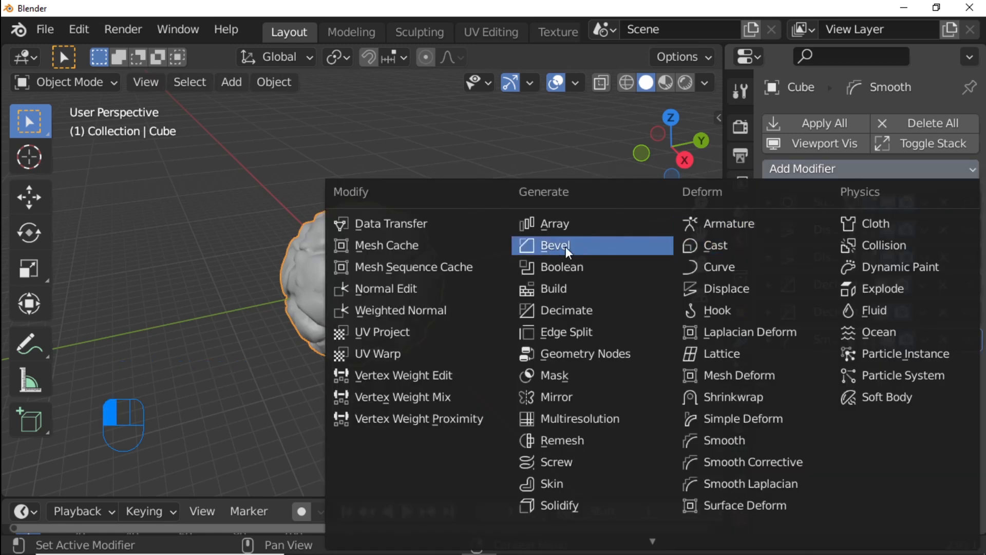
Step: Add a Bevel modifier on edges with Percent width type and a 10% width
left_click(553, 246)
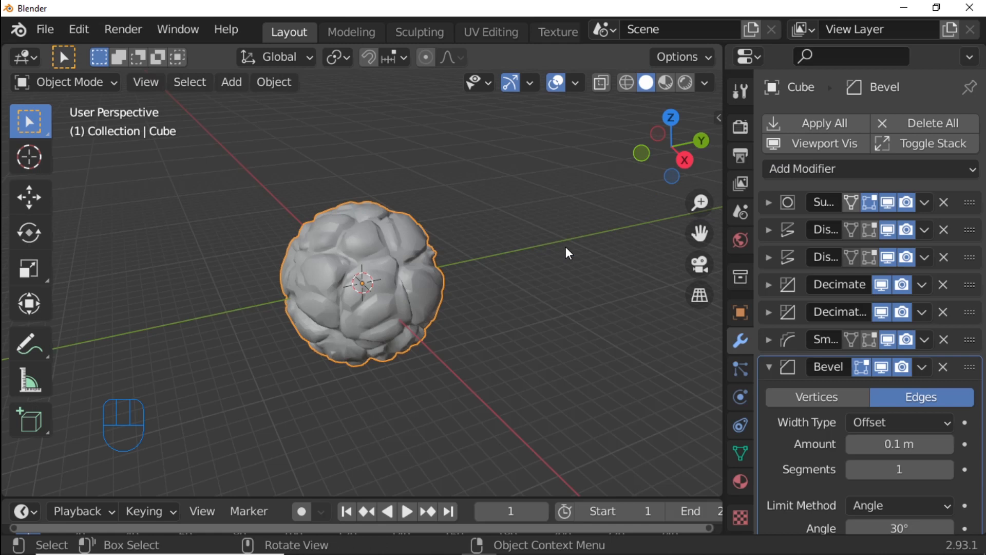
scroll("down", 3)
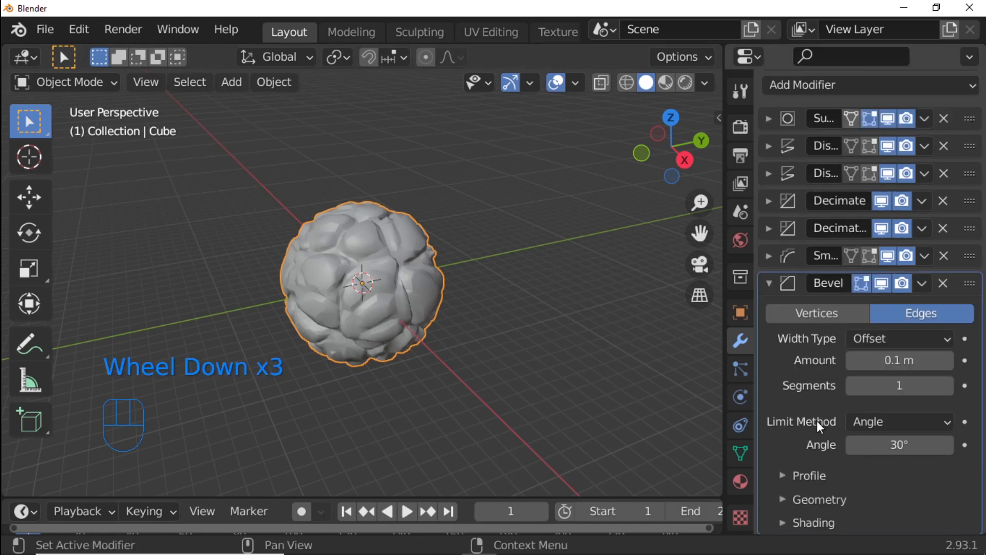
scroll("down", 3)
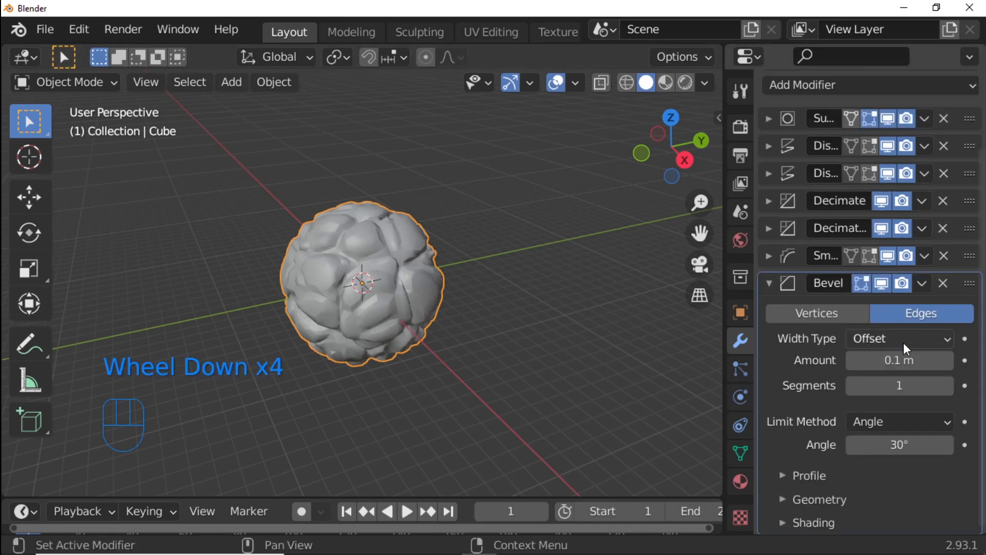
left_click(898, 338)
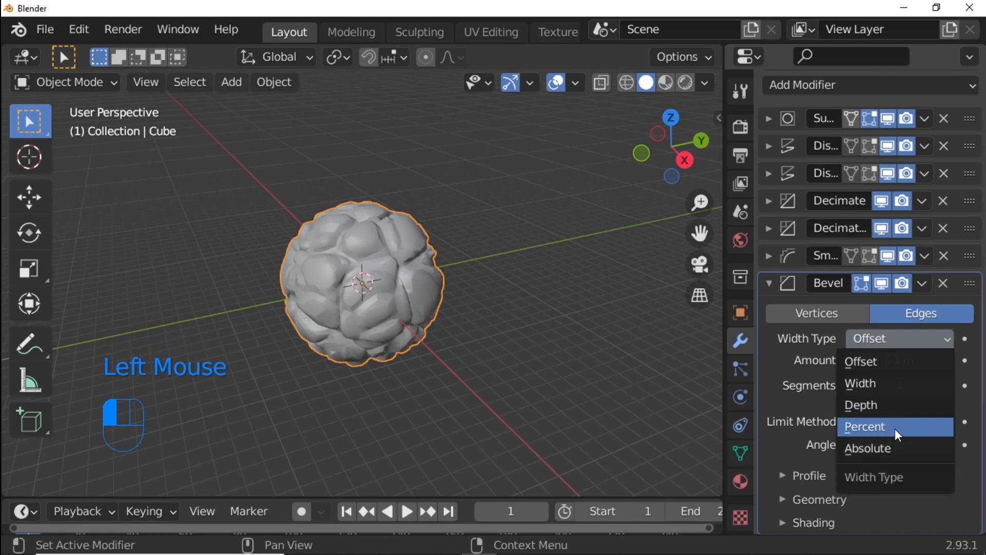
left_click(865, 426)
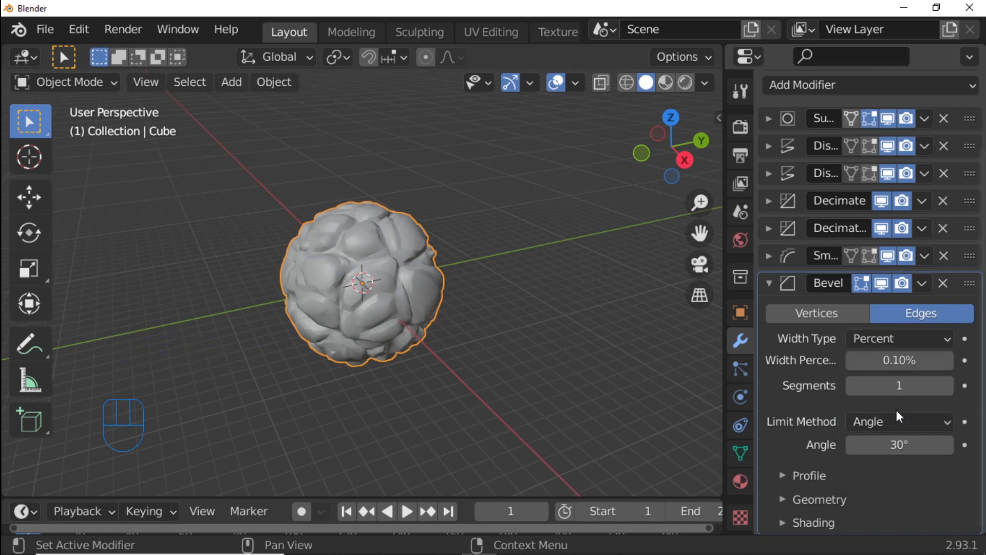
mouse_move(900, 359)
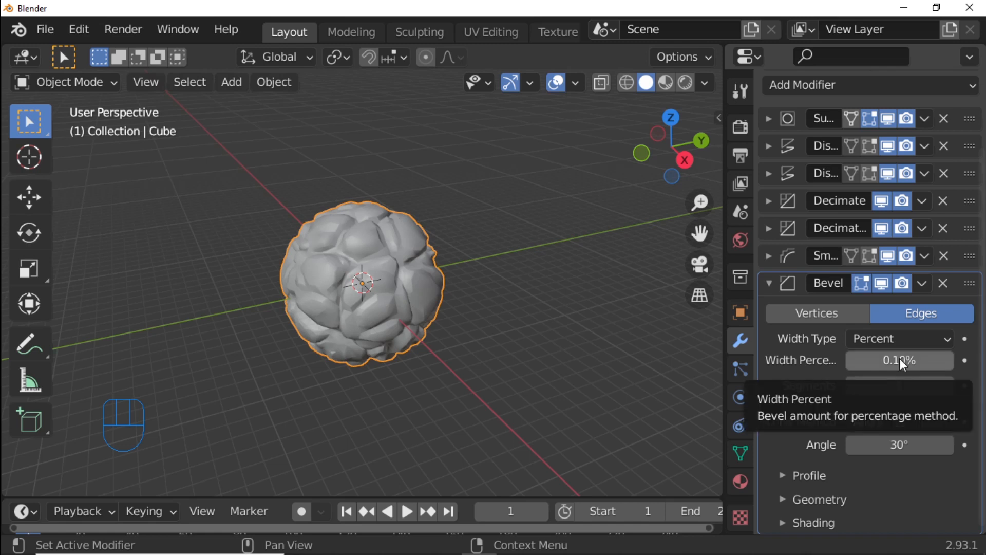
left_click(898, 360)
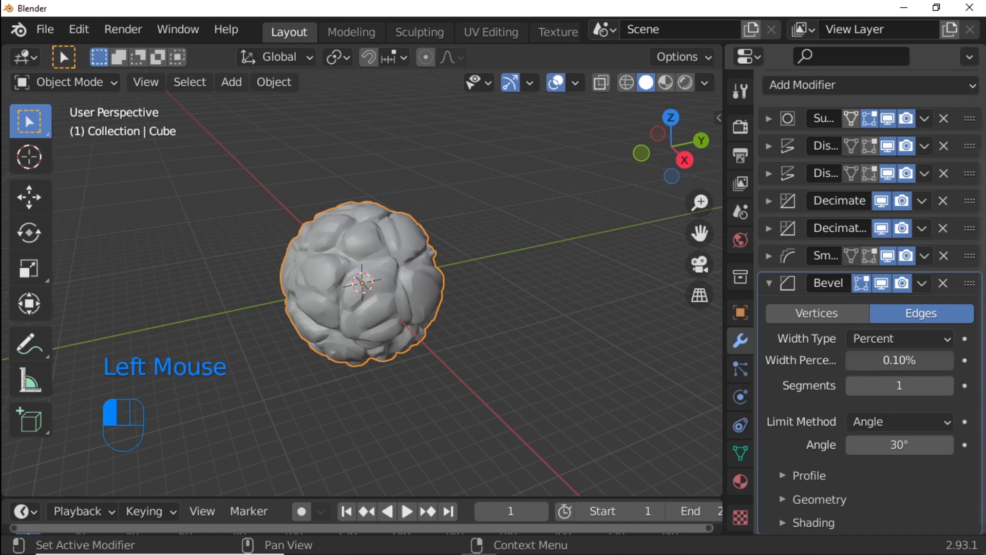
left_click(898, 360)
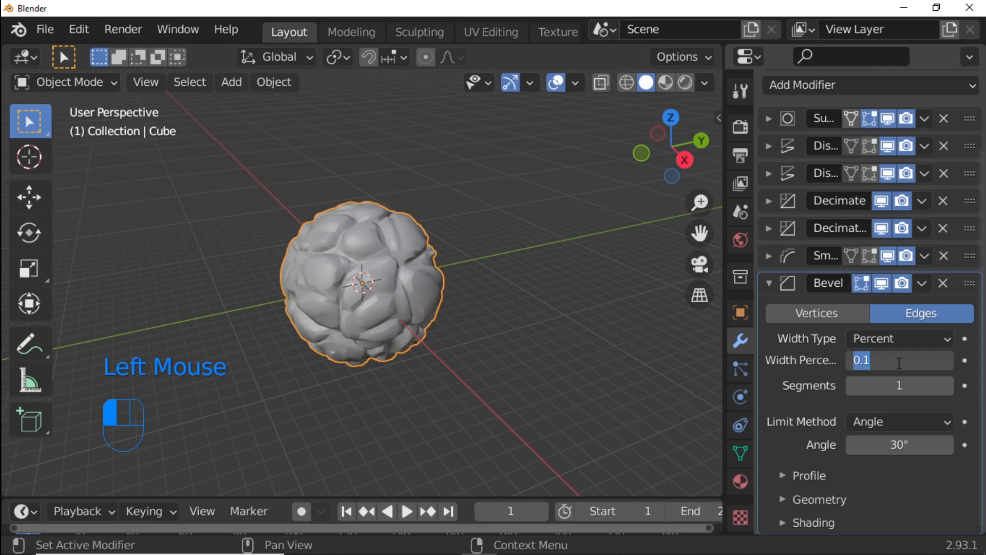
type("10")
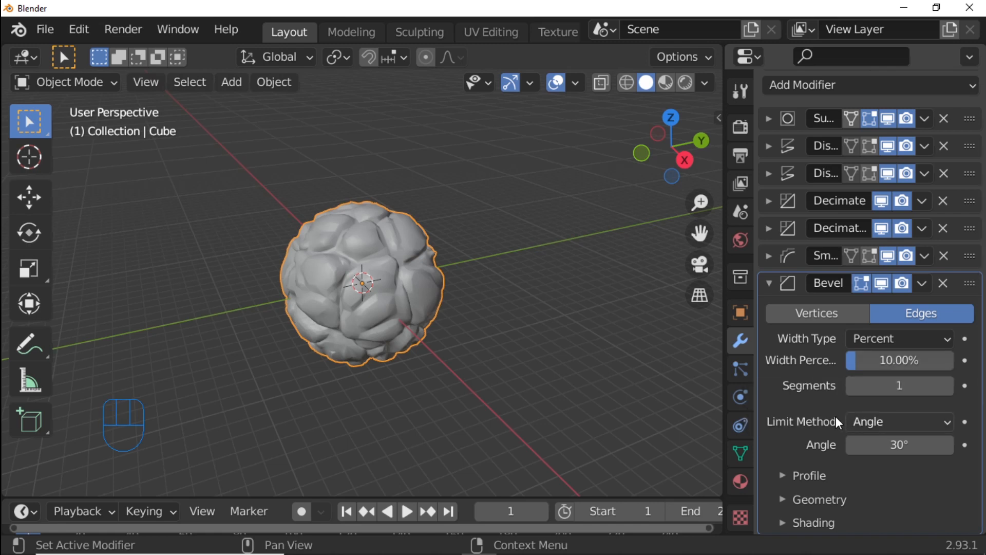
Step: Lower the bevel's angle limit from 30° to 20°
left_click(898, 444)
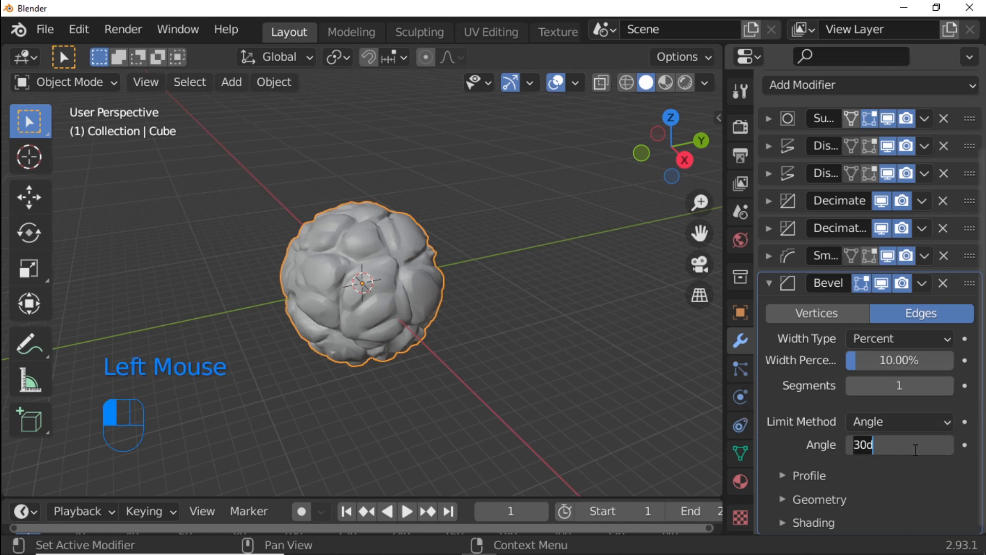
type("20°")
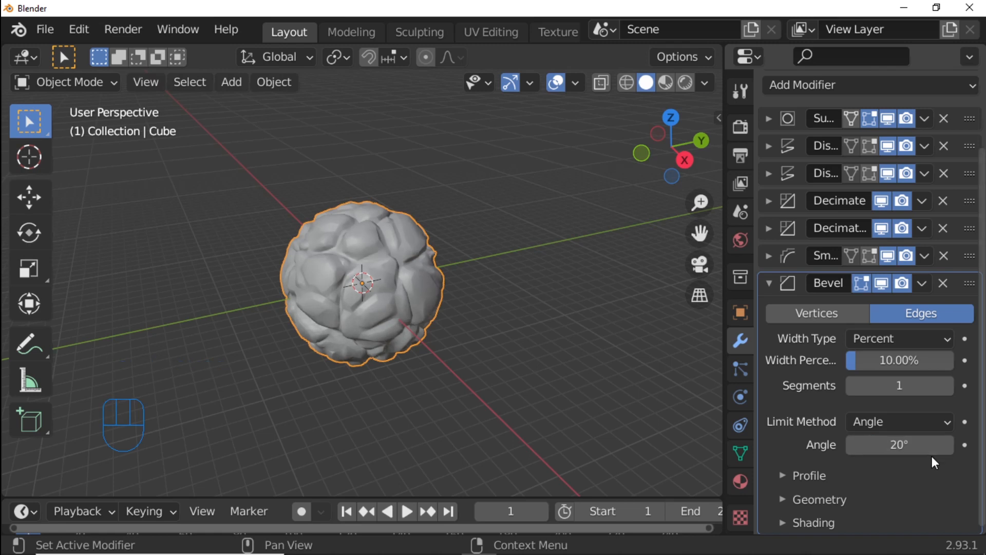
mouse_move(799, 458)
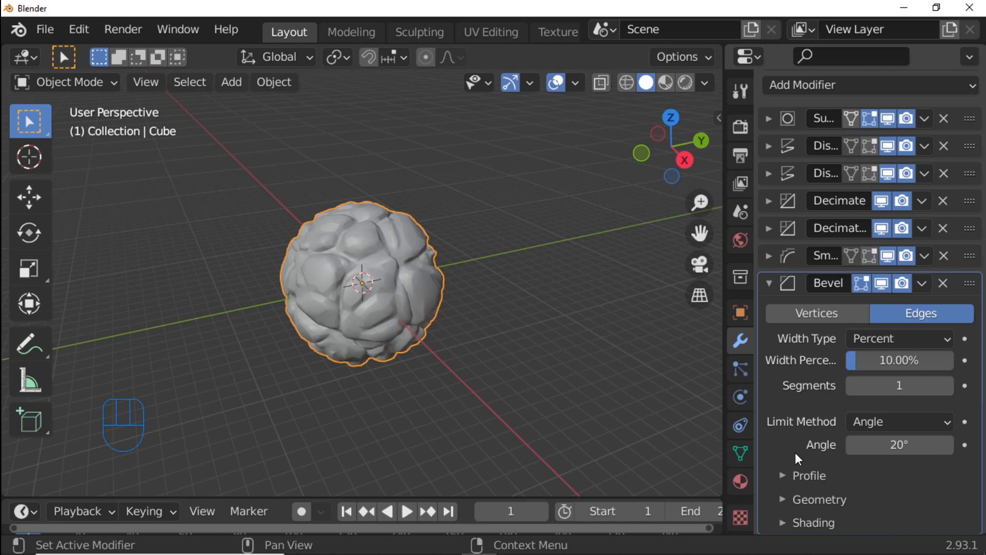
Step: Turn off Clamp Overlap in the bevel's Geometry settings
scroll("down", 3)
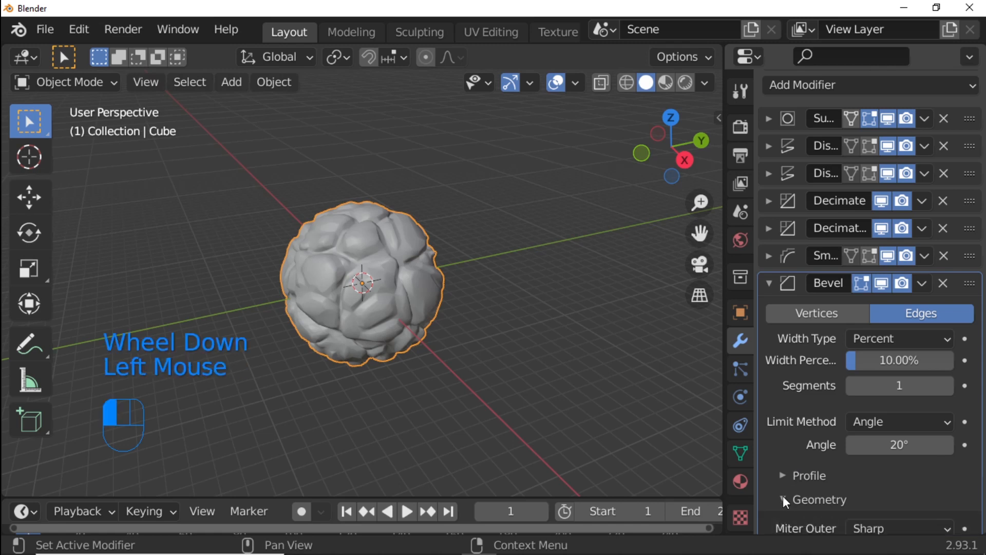
scroll("down", 3)
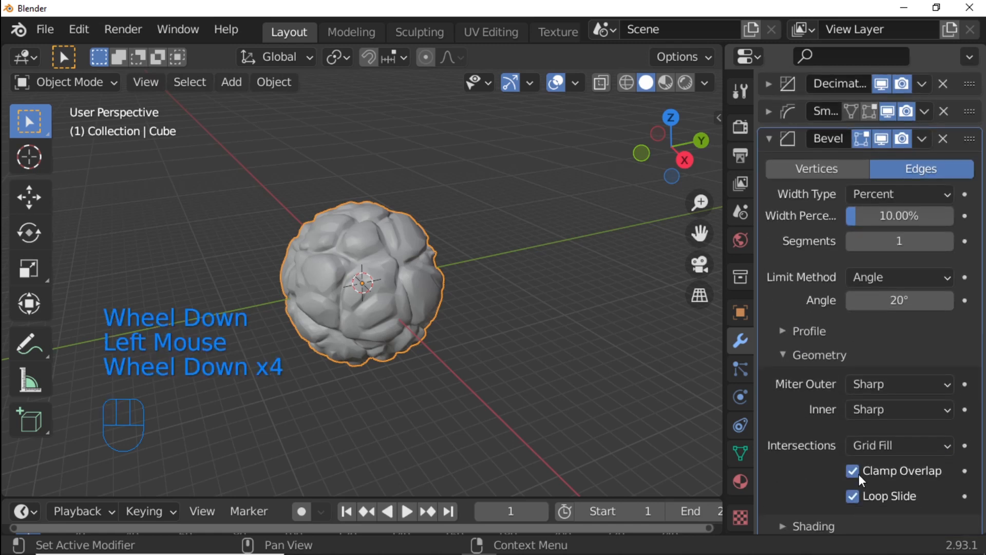
mouse_move(853, 470)
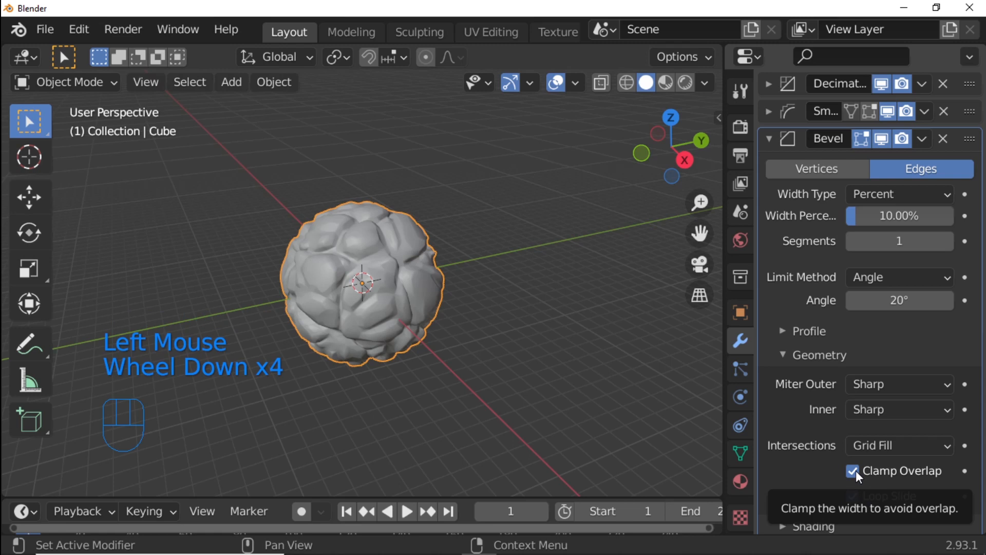
left_click(853, 470)
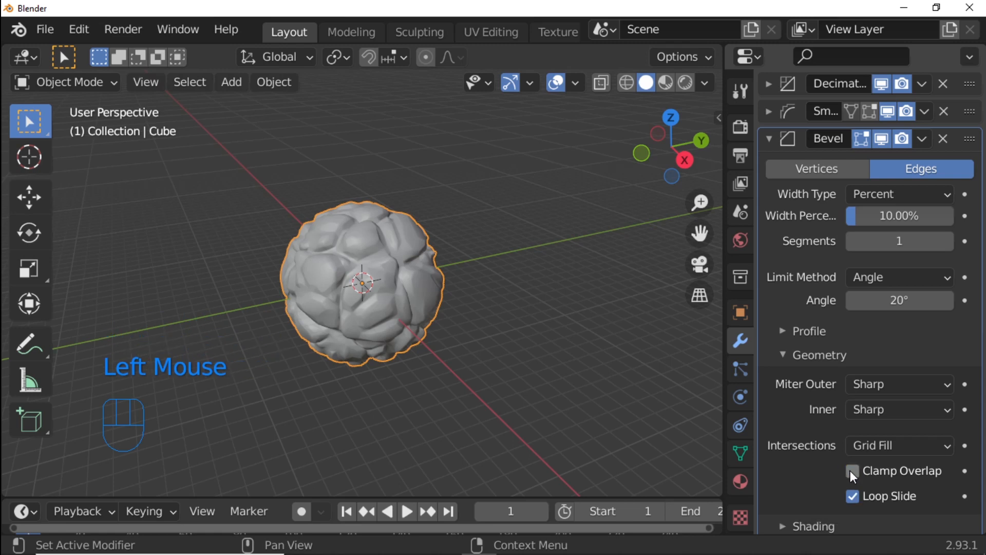
mouse_move(851, 470)
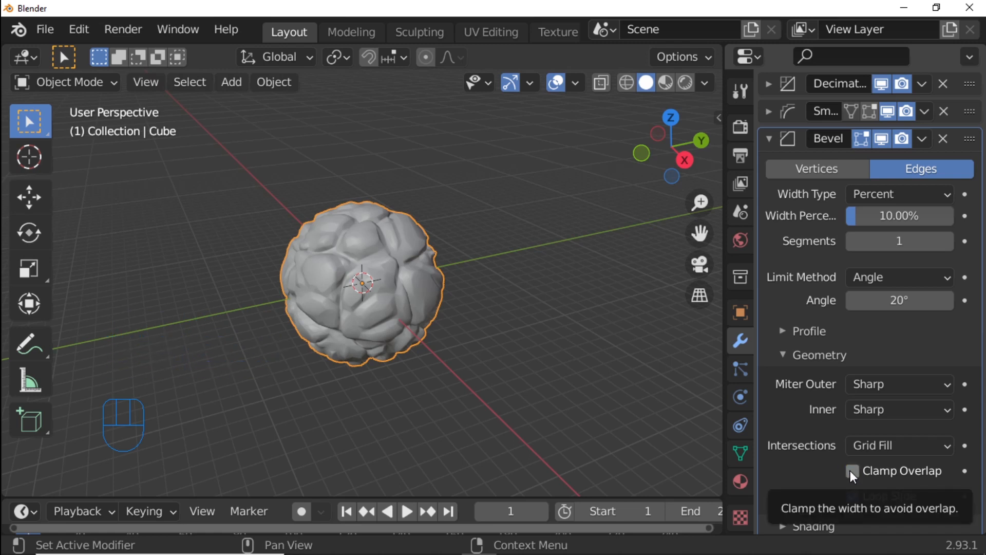
mouse_move(788, 356)
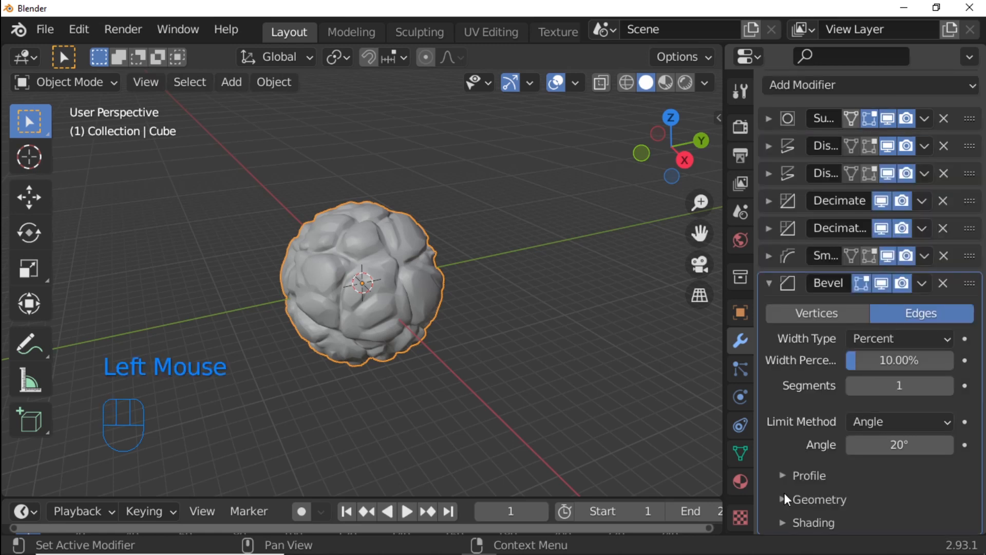
left_click(786, 499)
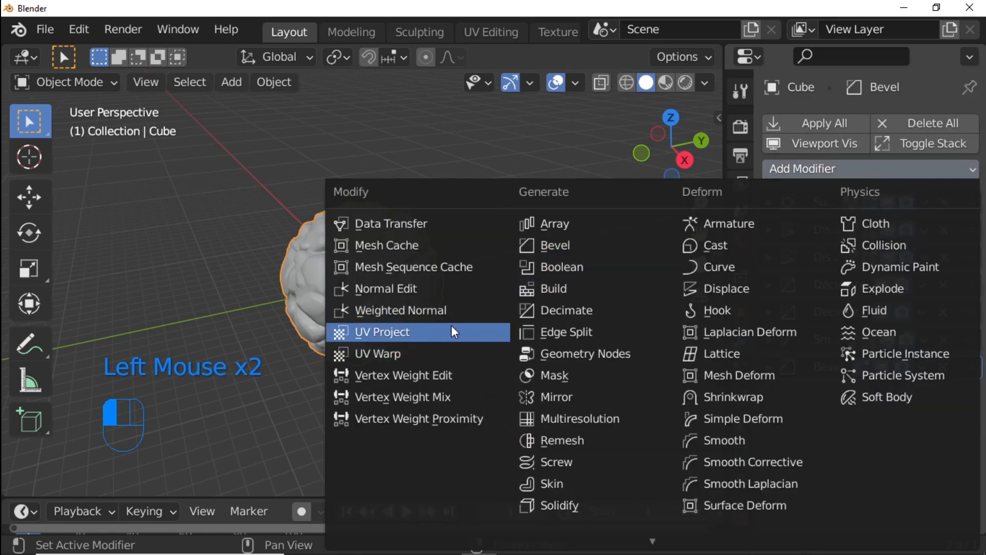
mouse_move(426, 313)
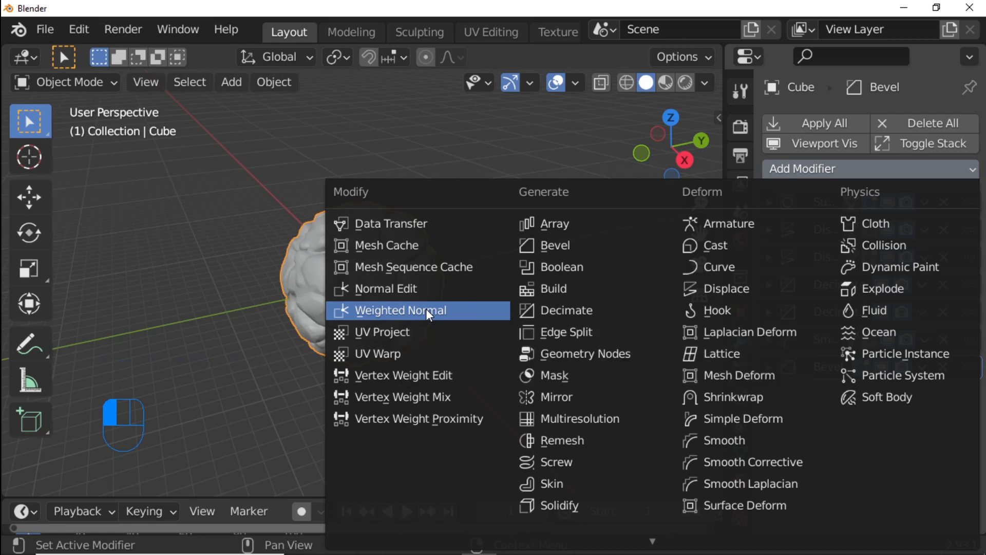
Step: Add a Weighted Normal modifier and enable the mesh's Auto Smooth at 30°
left_click(402, 310)
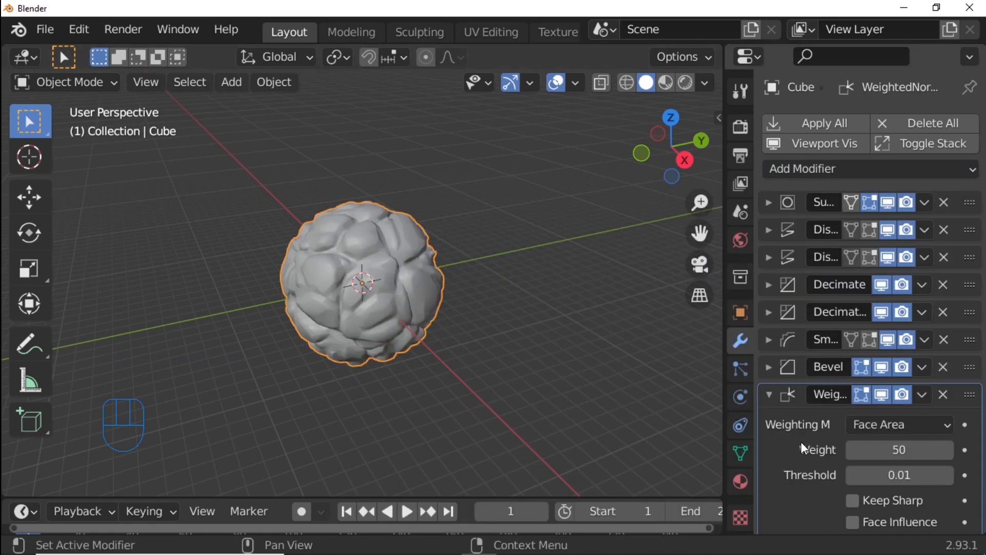
left_click(740, 453)
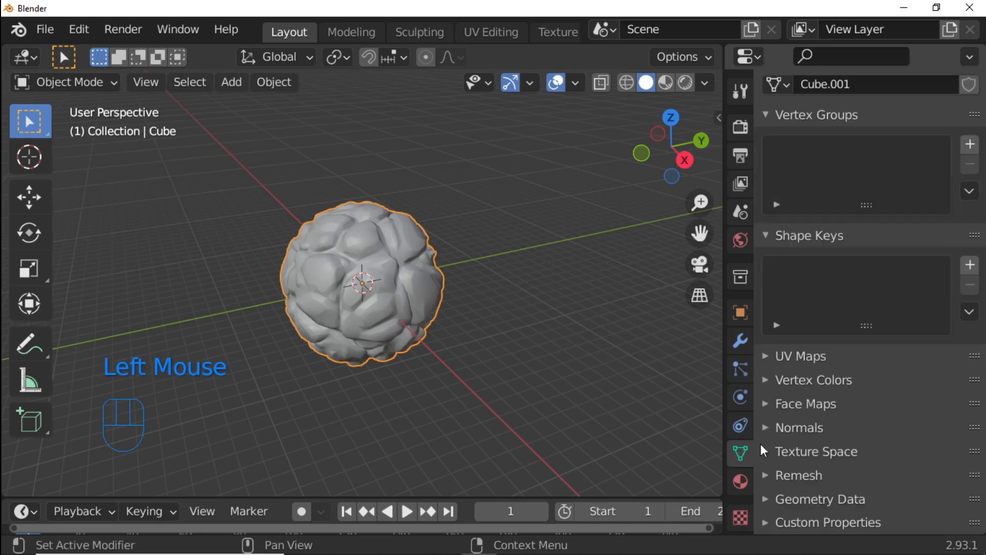
left_click(796, 427)
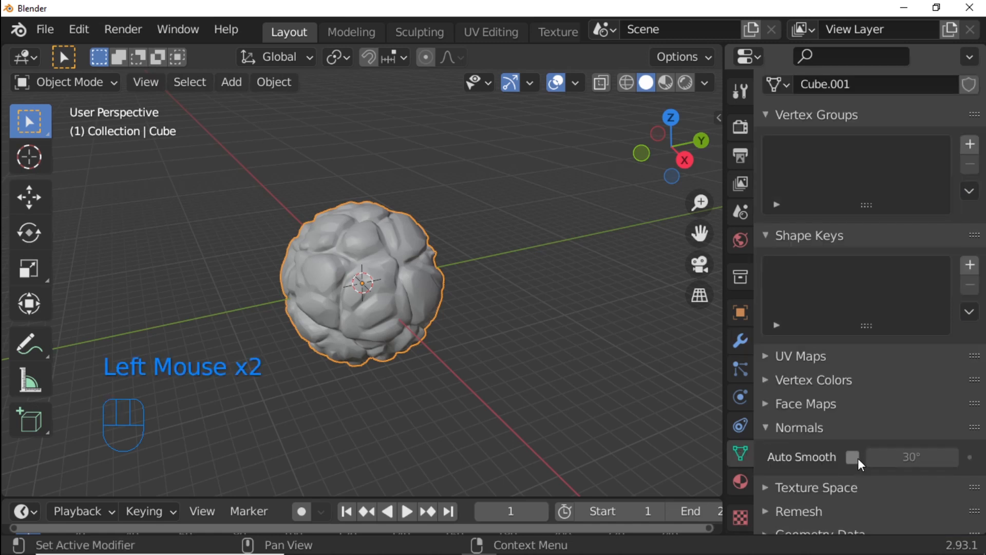
left_click(854, 456)
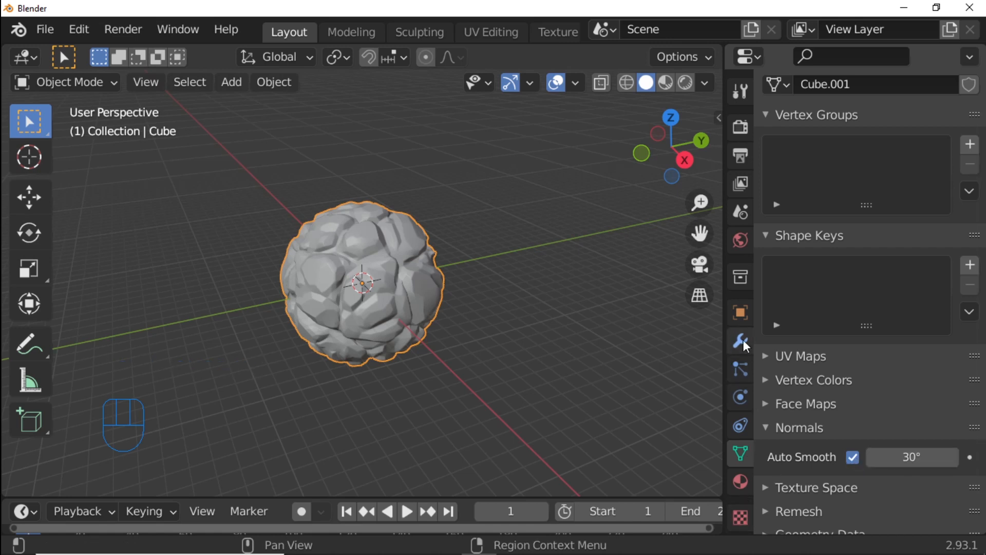
Step: Add a Triangulate modifier with Keep Normals at the top of the stone's stack
left_click(741, 340)
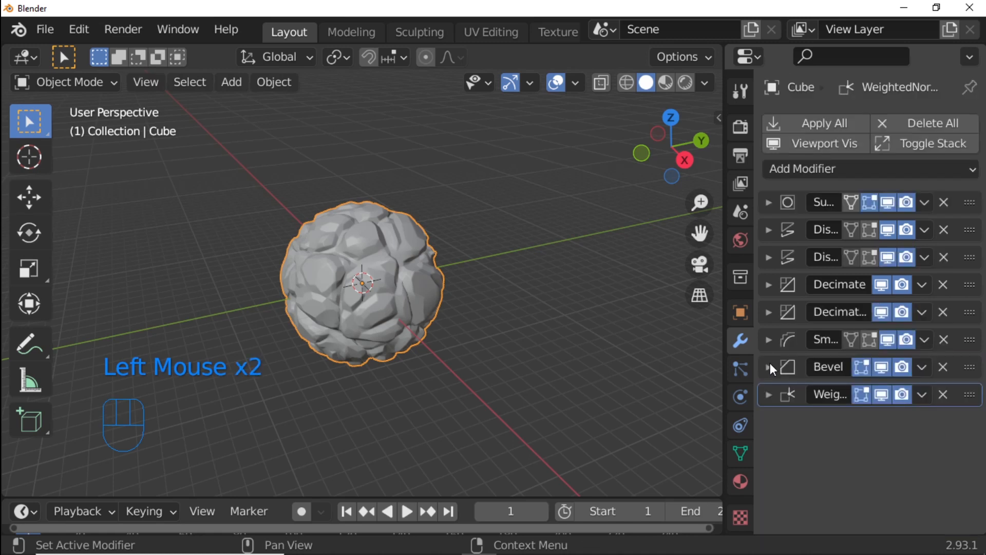
left_click(868, 169)
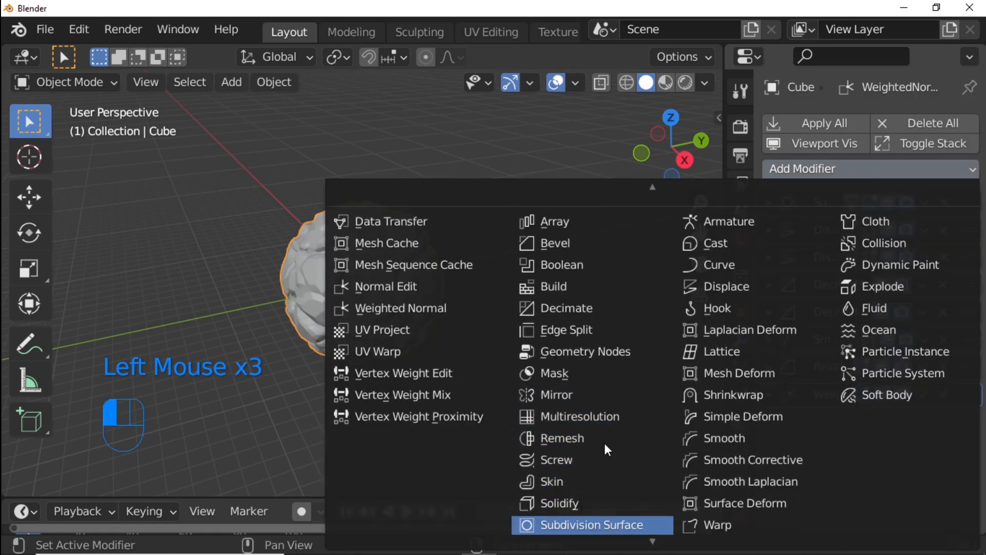
scroll("down", 3)
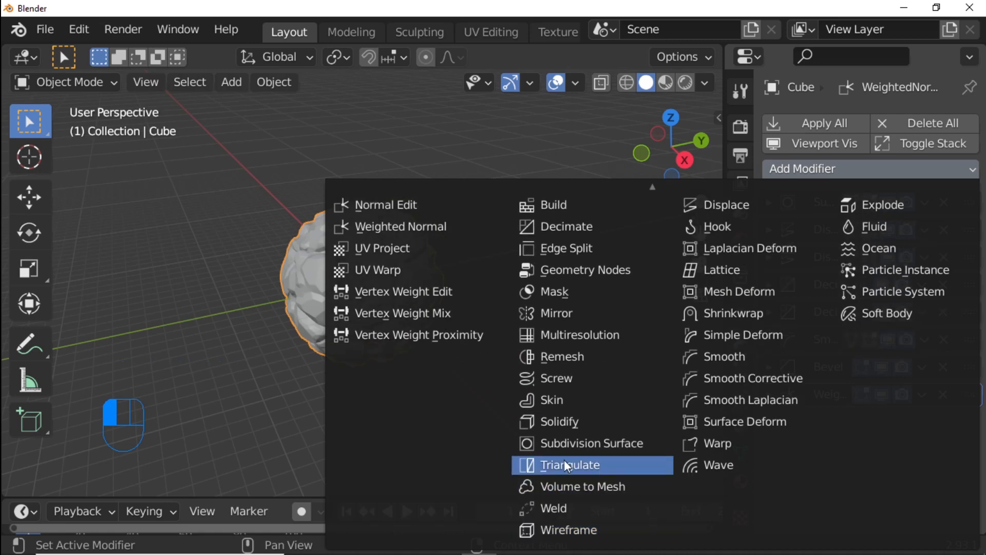
mouse_move(602, 465)
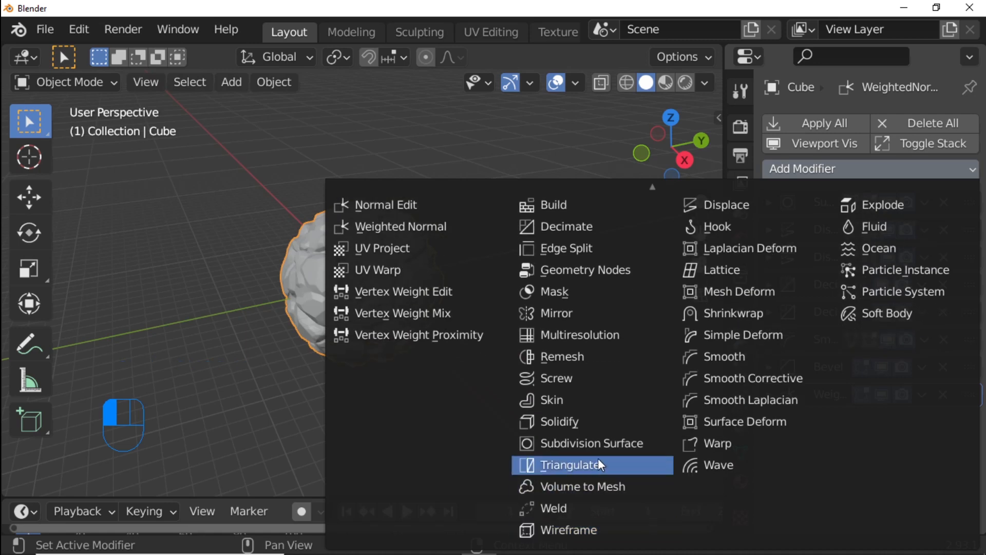
left_click(567, 465)
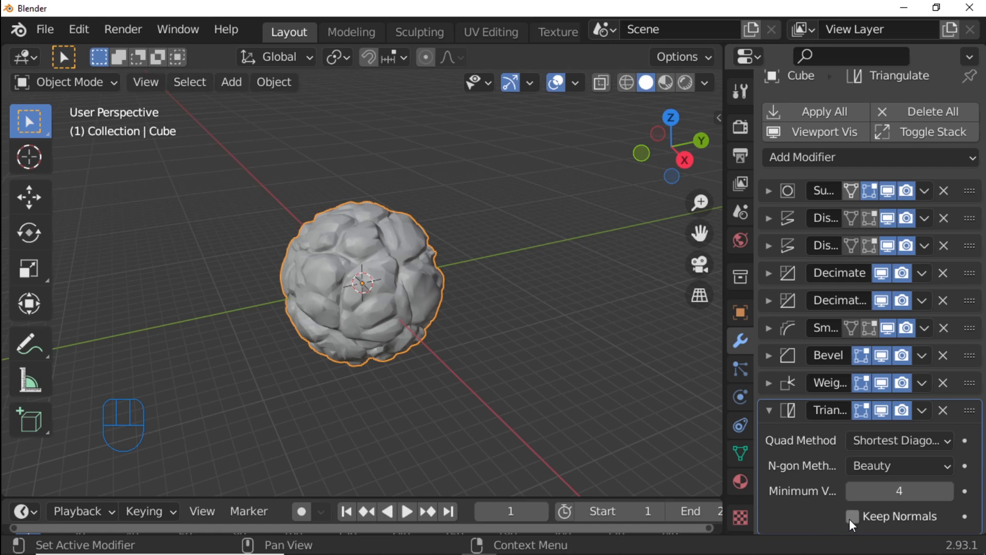
left_click(852, 516)
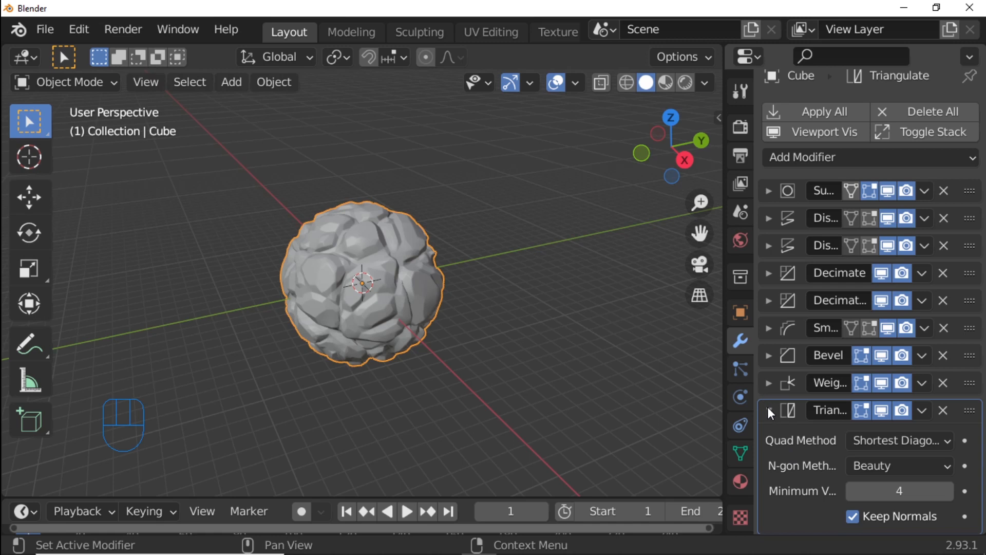
left_click(769, 410)
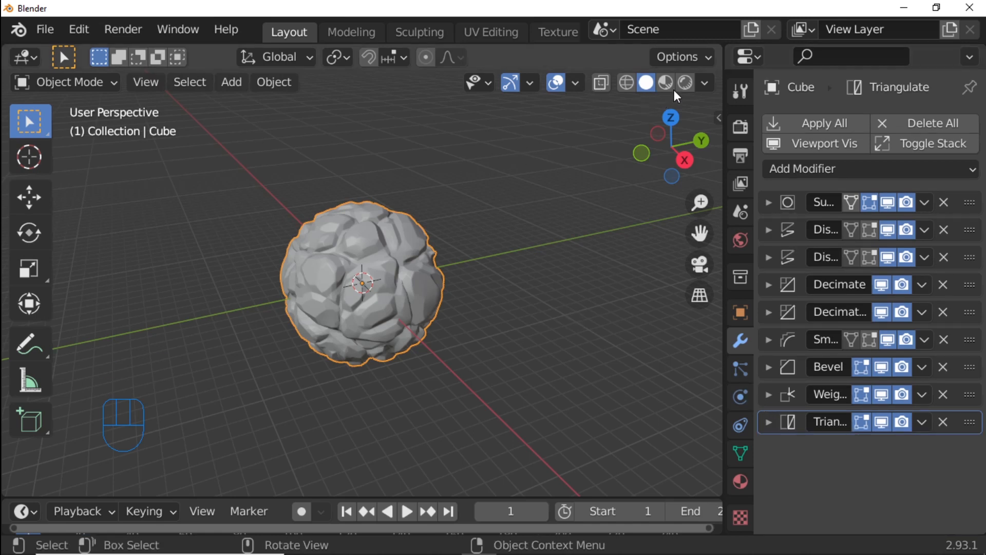
Step: Switch viewport lighting to MatCap with the white glossy sphere and enable Cavity
left_click(705, 82)
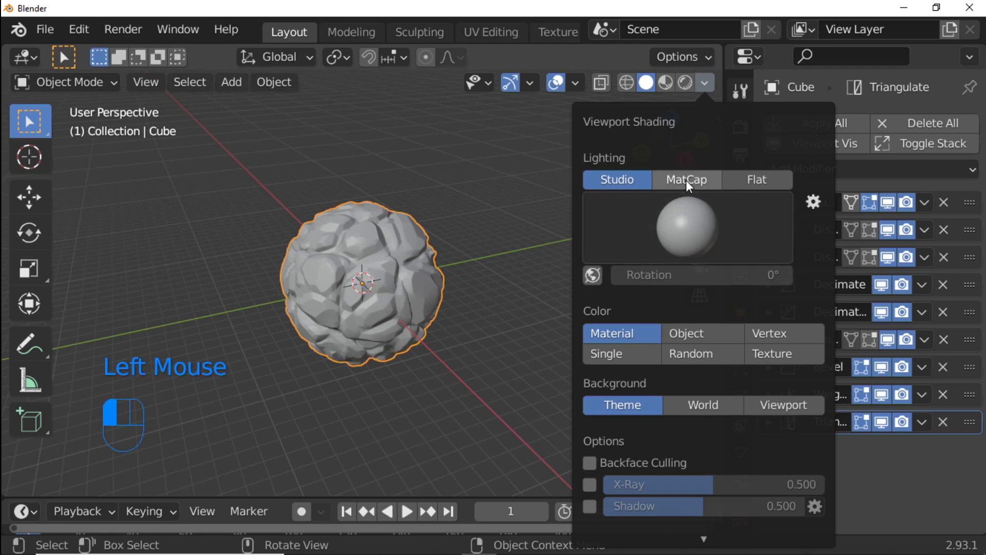
left_click(685, 180)
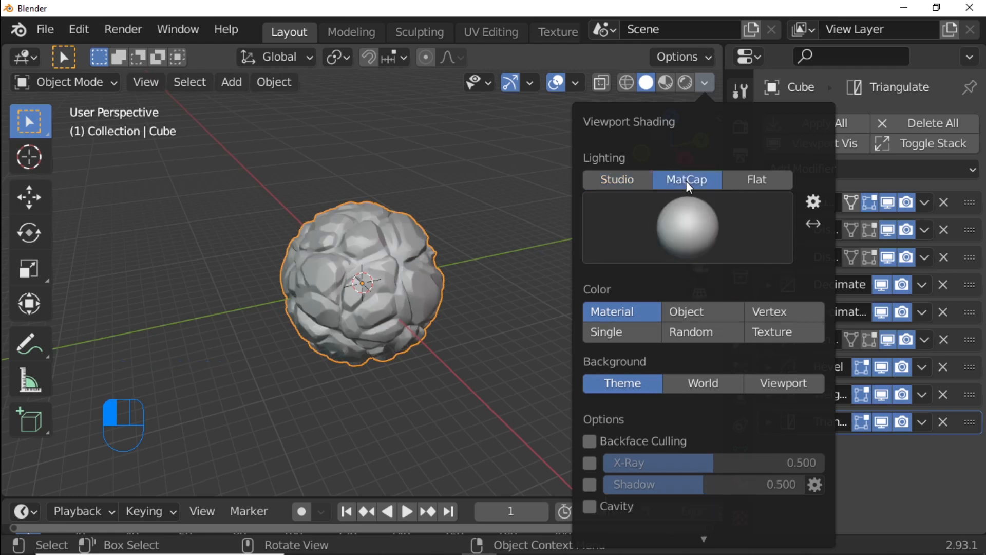
left_click(688, 228)
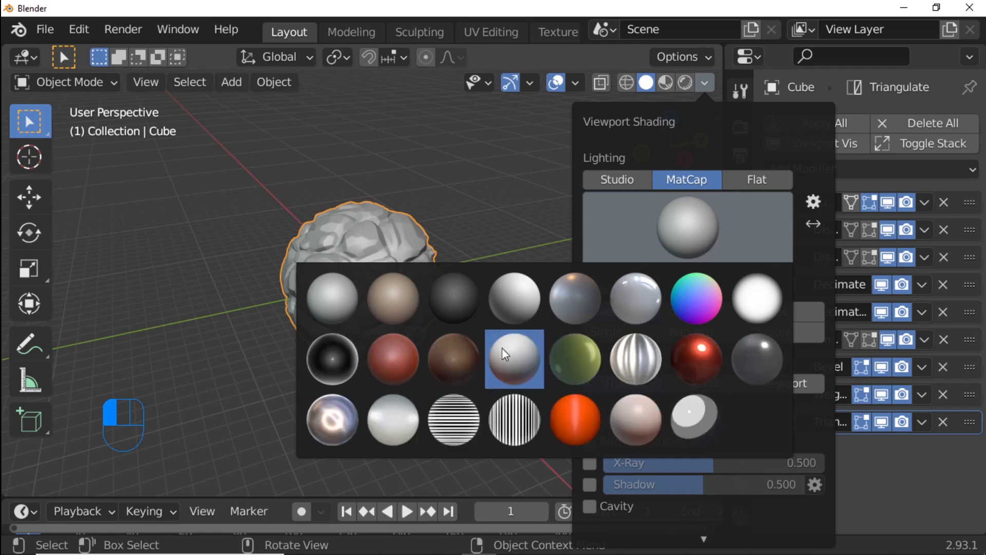
left_click(513, 359)
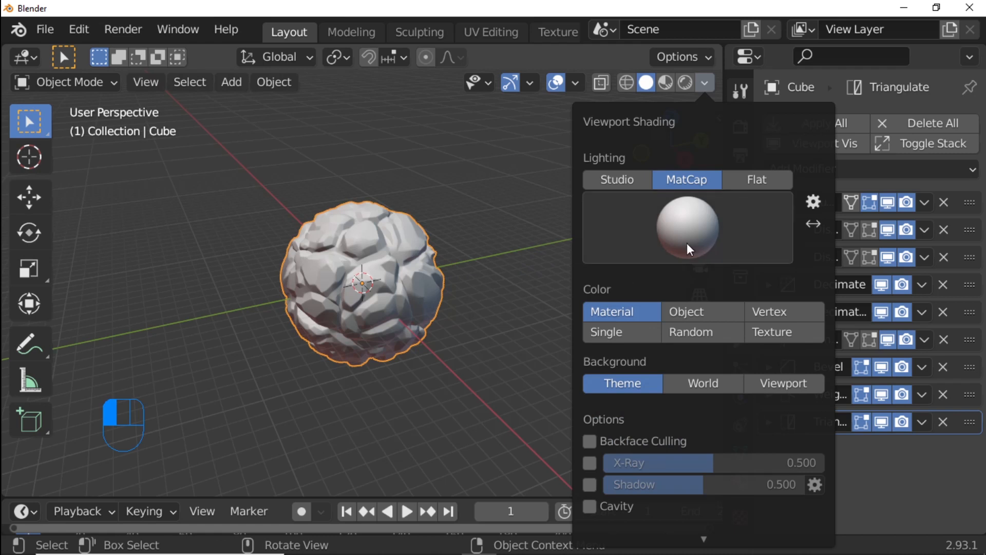
mouse_move(587, 521)
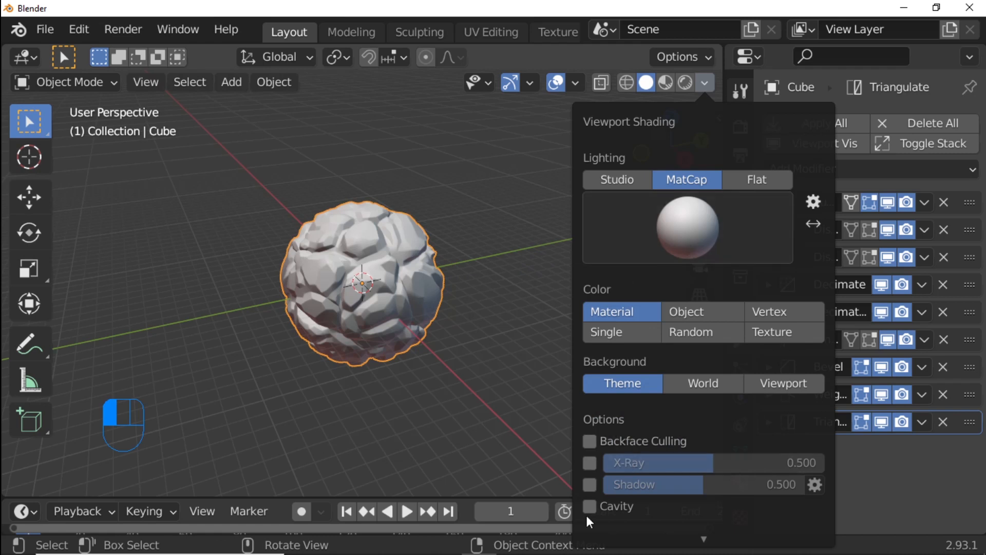
left_click(344, 304)
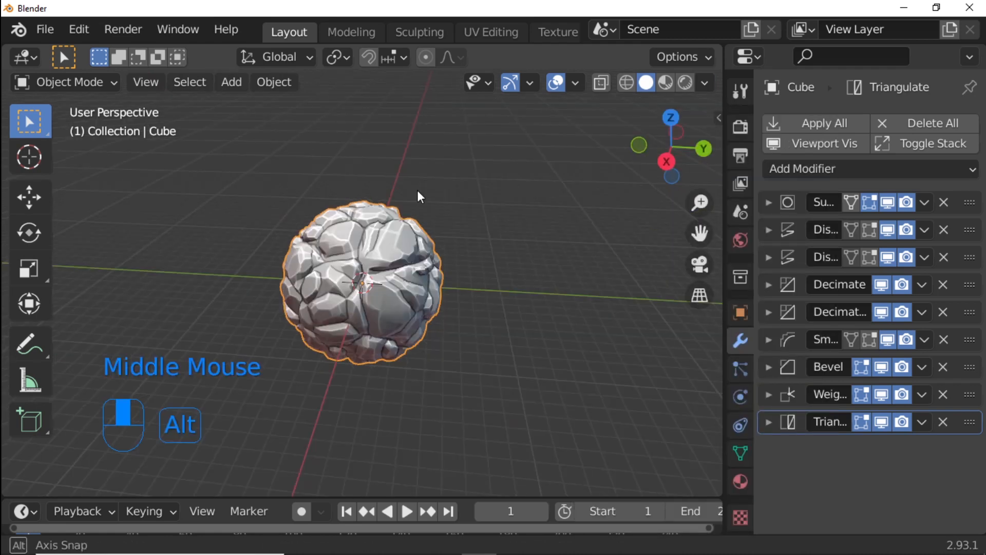
scroll("up", 3)
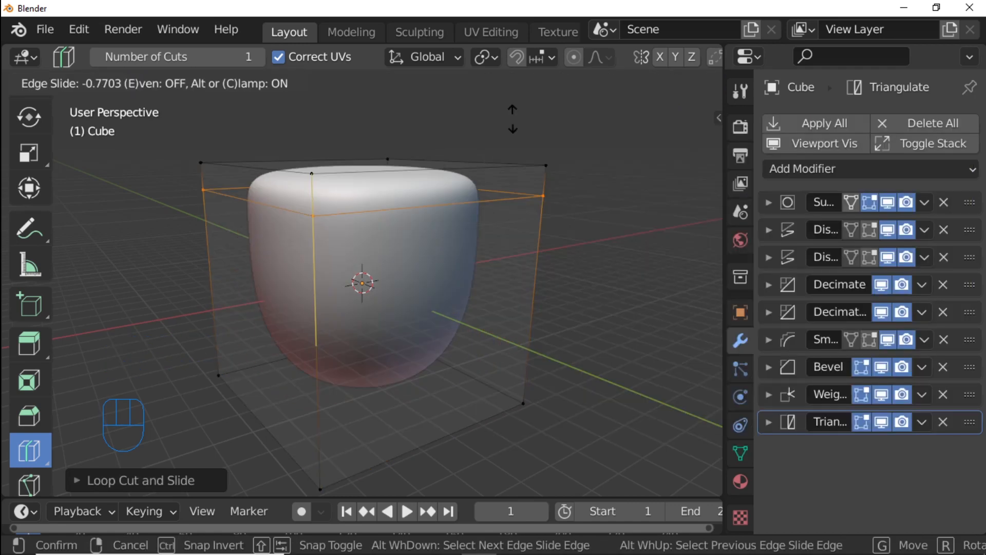
mouse_move(503, 178)
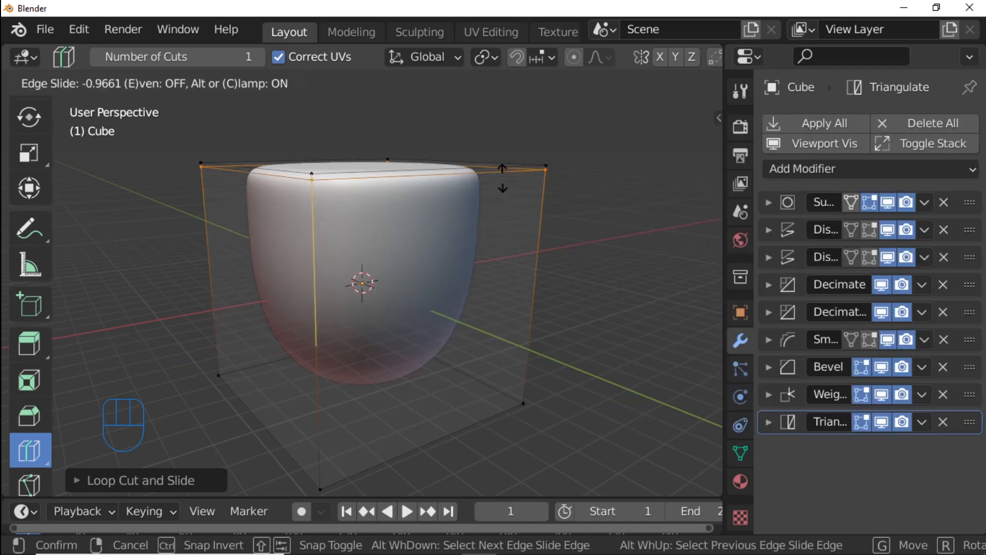